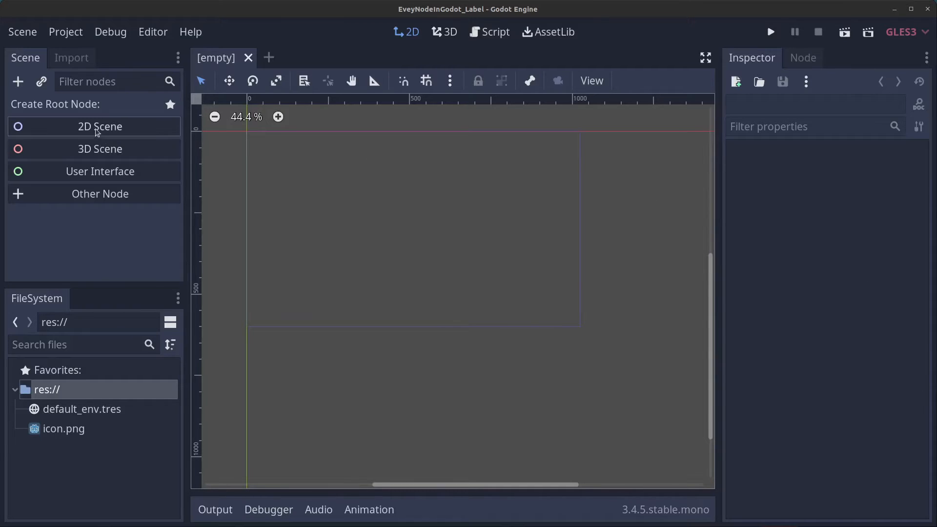
Create a 2D scene with root node Main and save it as Scenes/Main.tscn
left_click(100, 126)
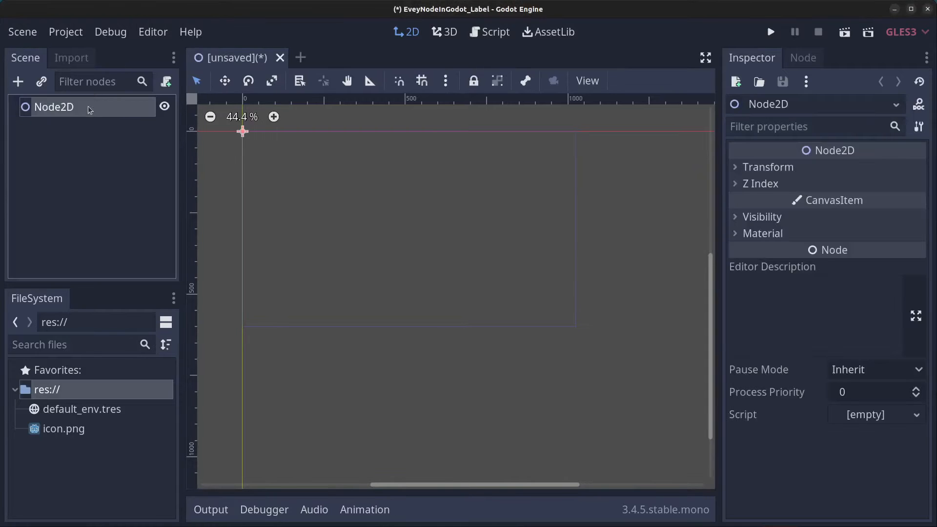
type("Main")
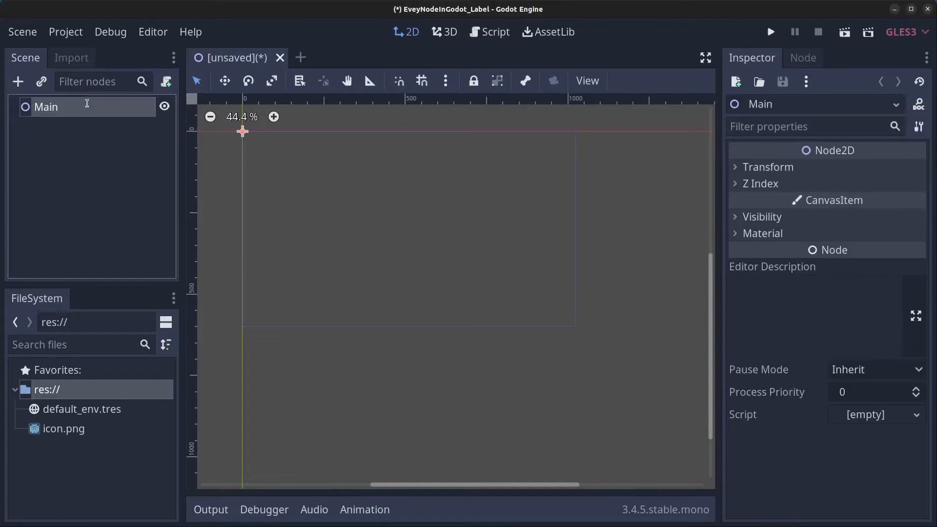
left_click(22, 32)
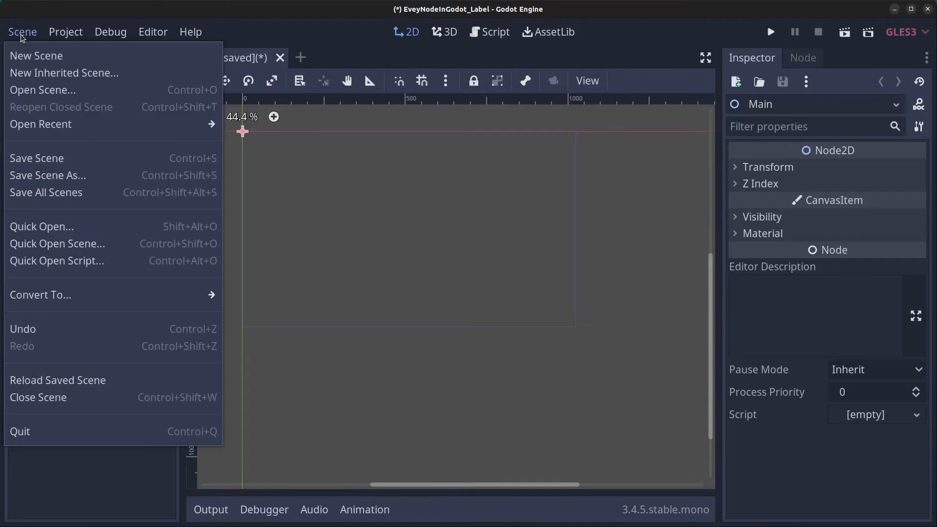
left_click(48, 175)
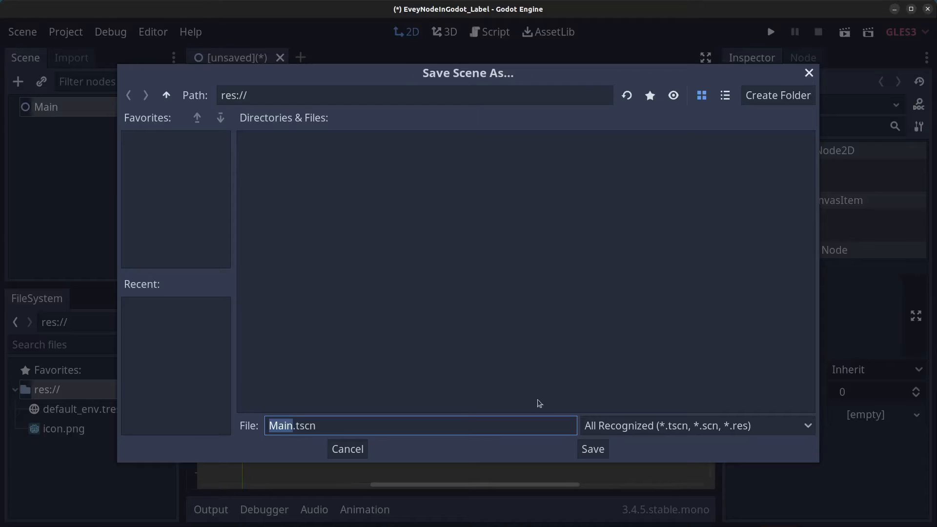
left_click(777, 95)
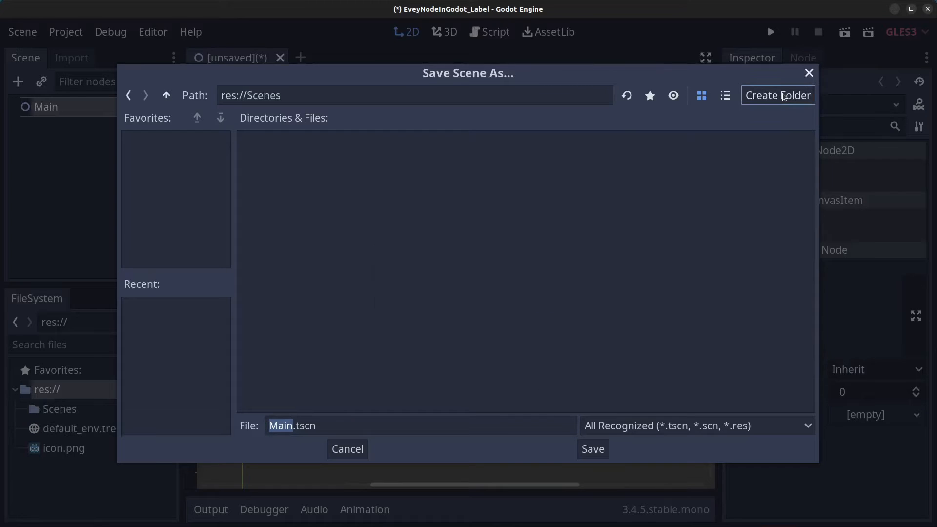
left_click(591, 449)
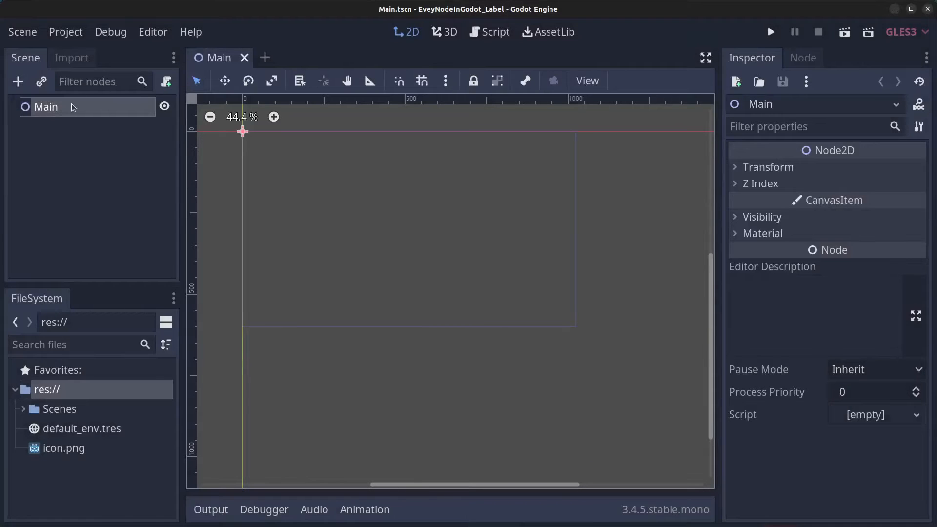
Add a Label child node under Main with the text 'I am a label'
right_click(71, 107)
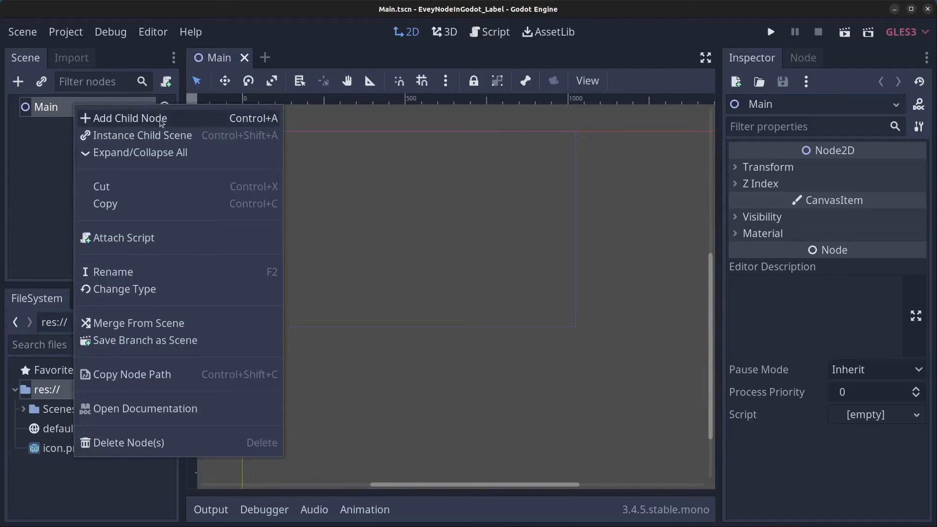
left_click(126, 117)
type("Labe")
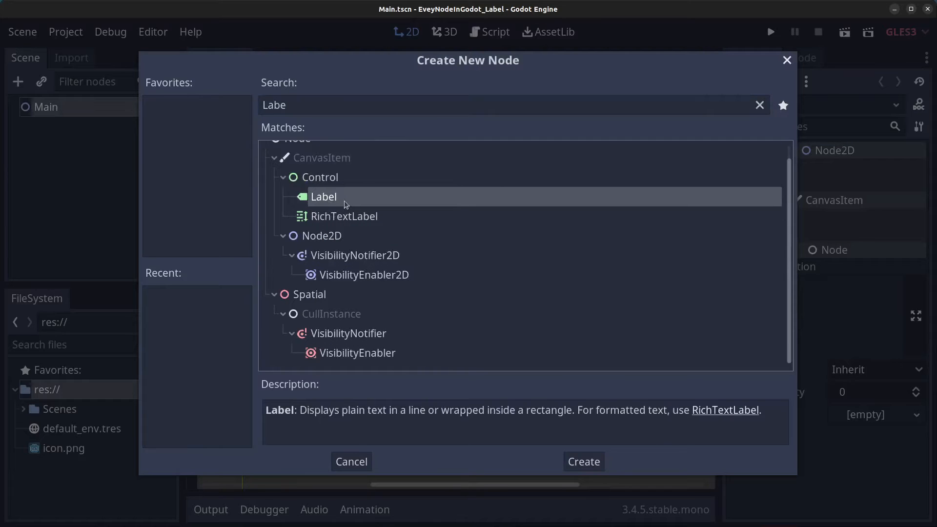
left_click(581, 461)
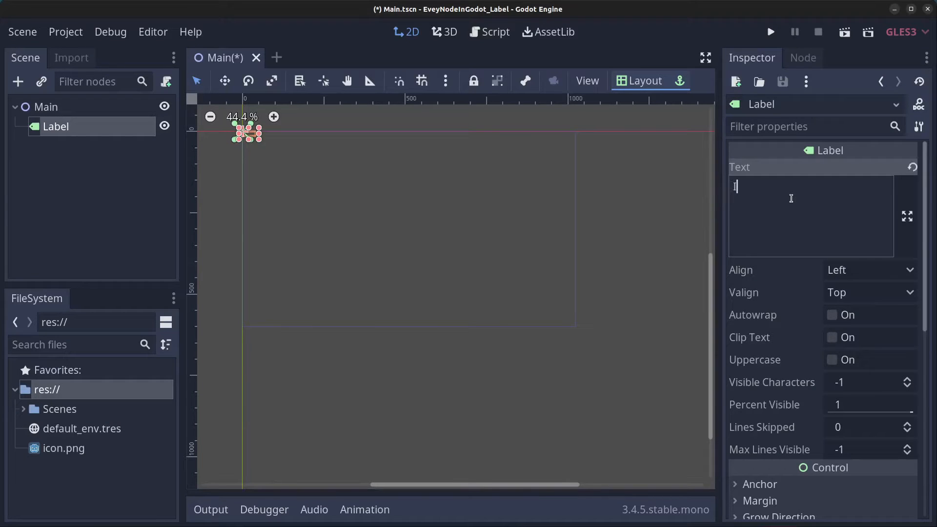
type("I am a label")
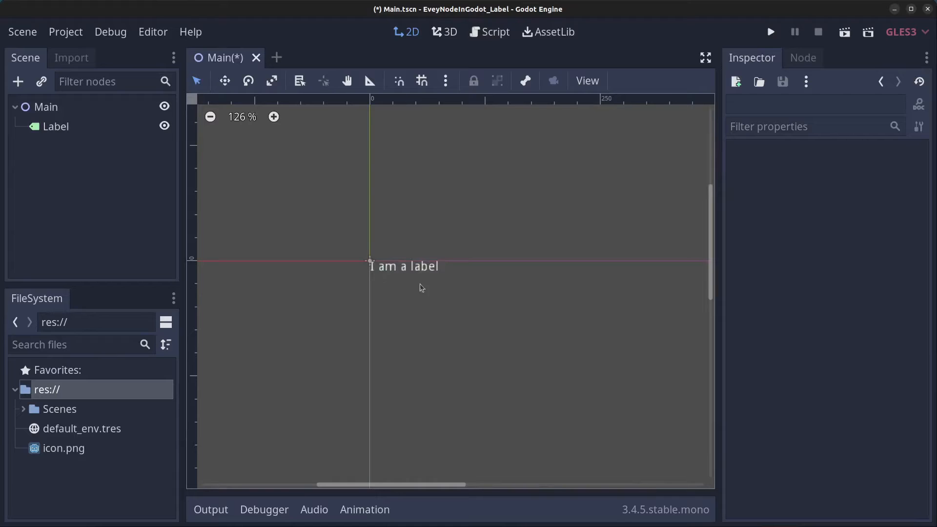
Download the Nova Square font from its 1001freefonts page
scroll("down", 3)
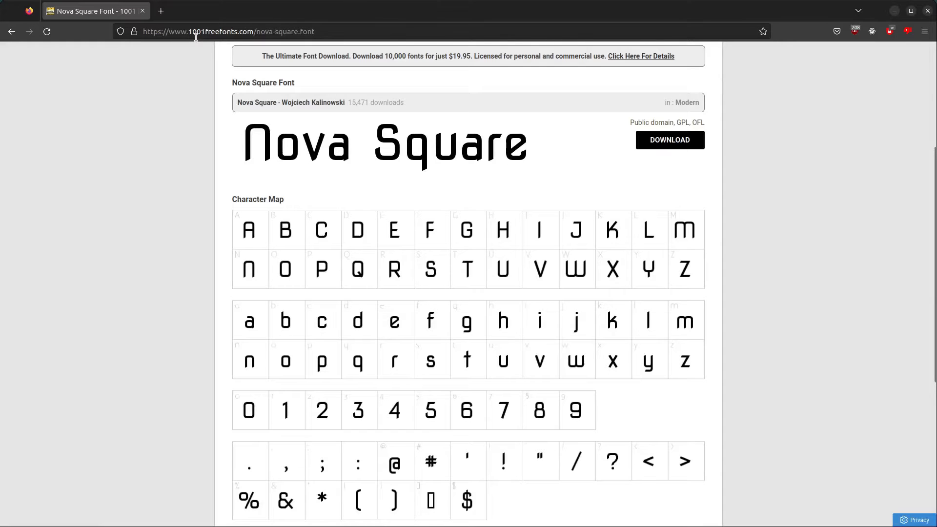
mouse_move(437, 205)
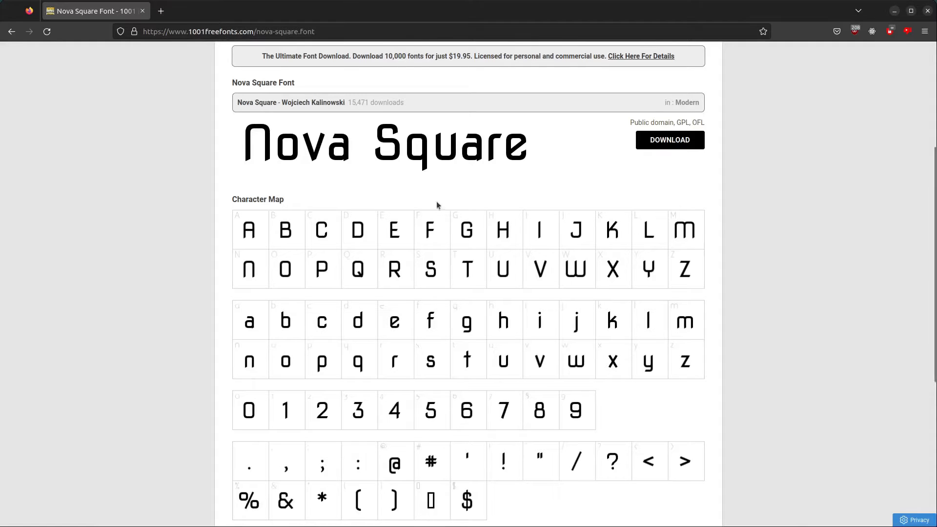
mouse_move(535, 165)
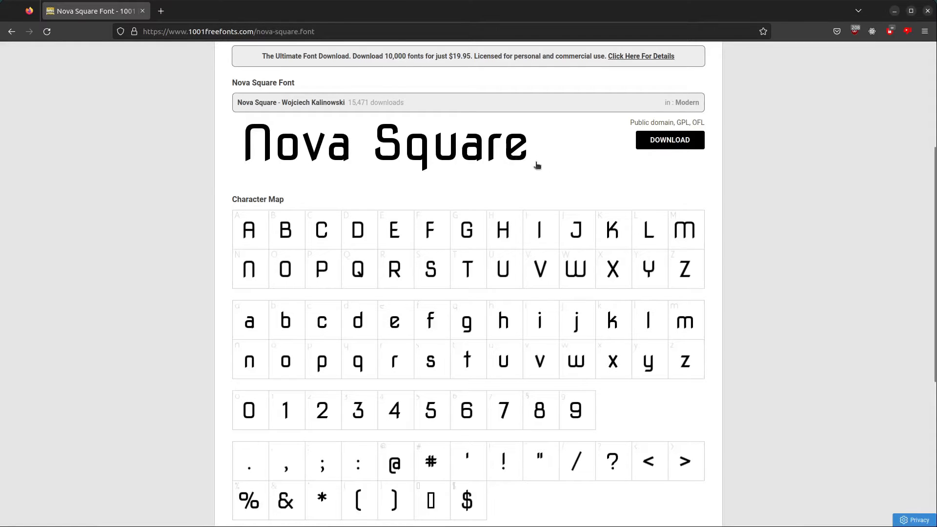
left_click(668, 140)
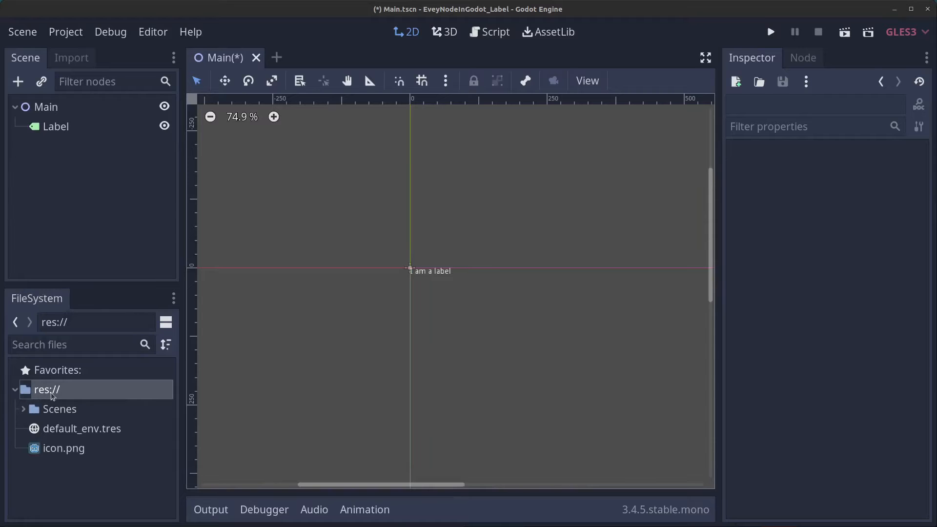
Create res://Assets/Fonts folders and show the Fonts folder in the file manager
right_click(46, 389)
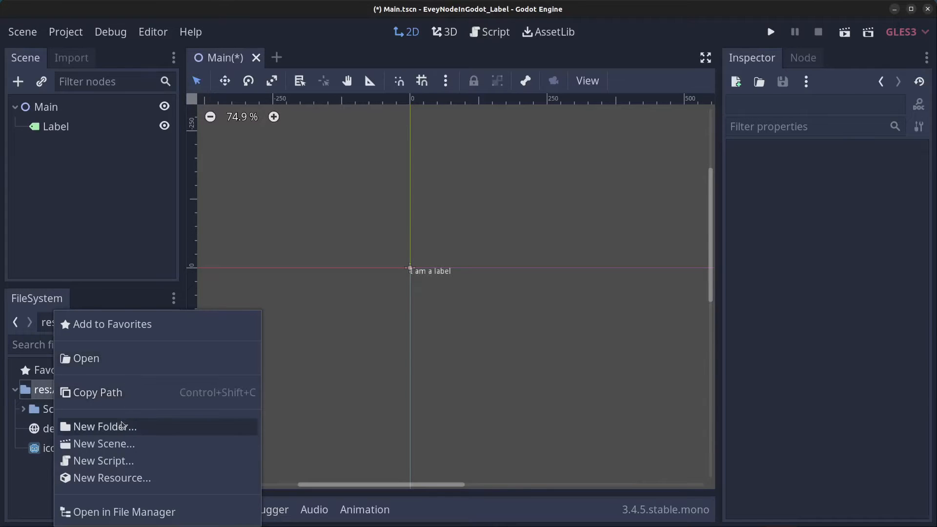
left_click(104, 426)
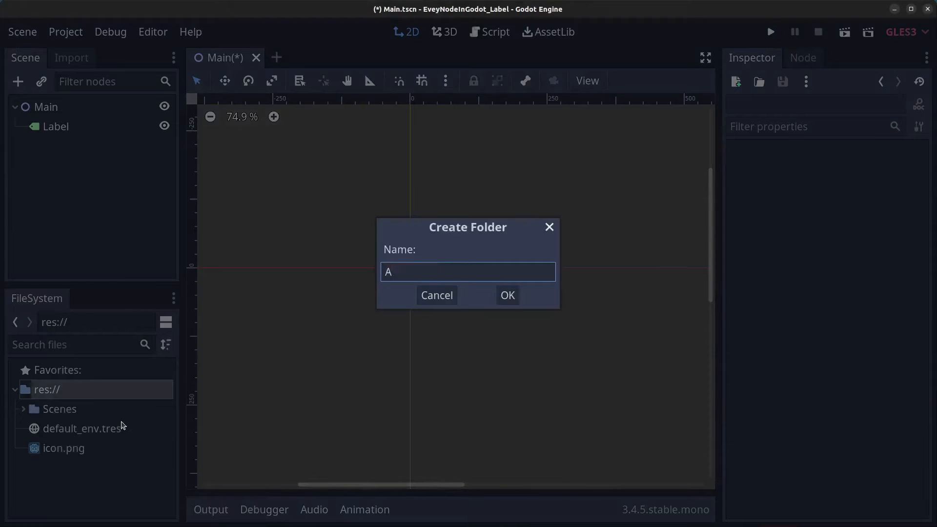
left_click(506, 295)
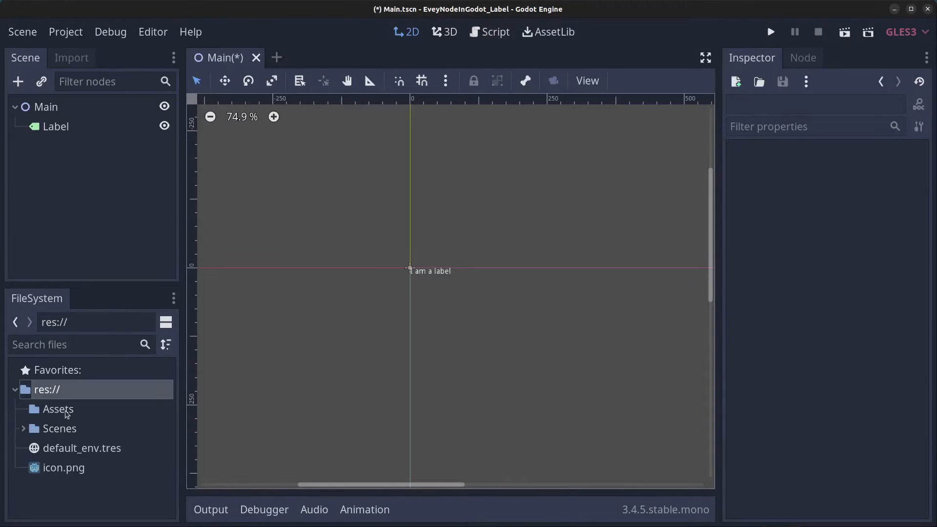
right_click(57, 409)
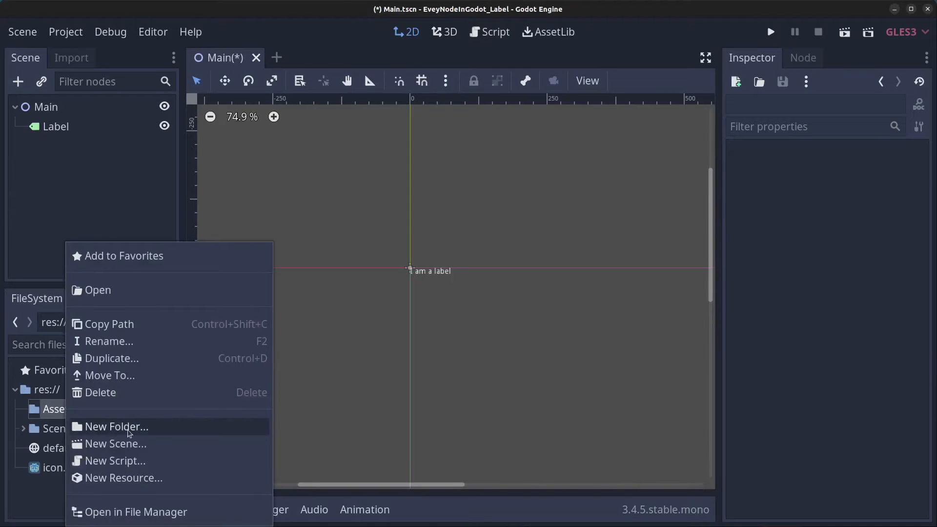
left_click(116, 426)
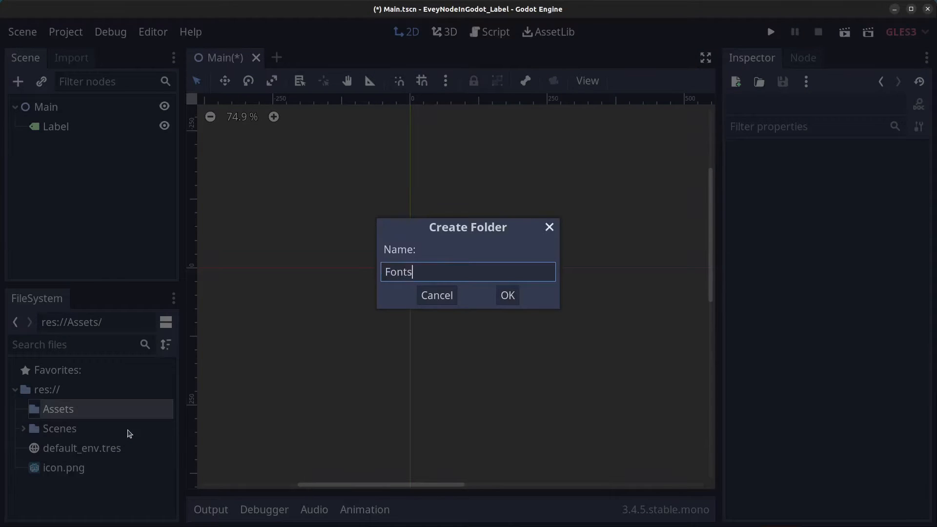
left_click(507, 295)
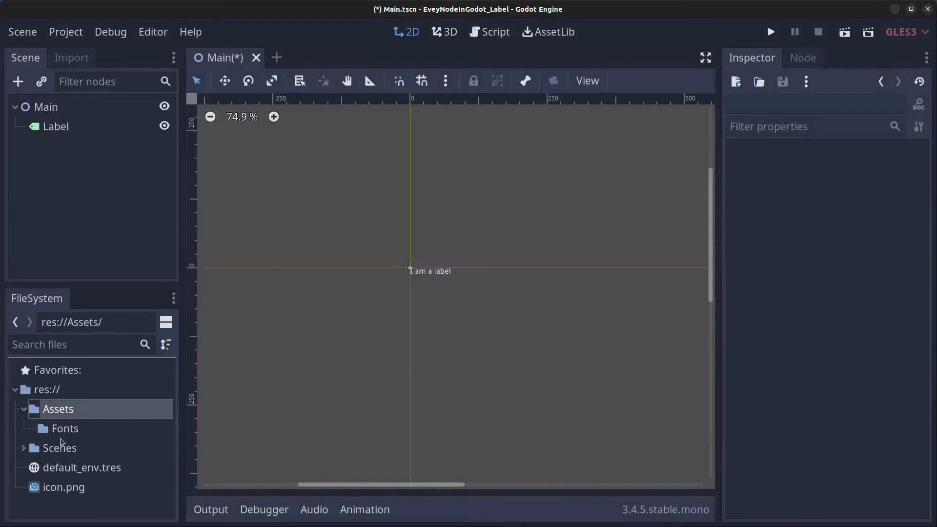
right_click(64, 428)
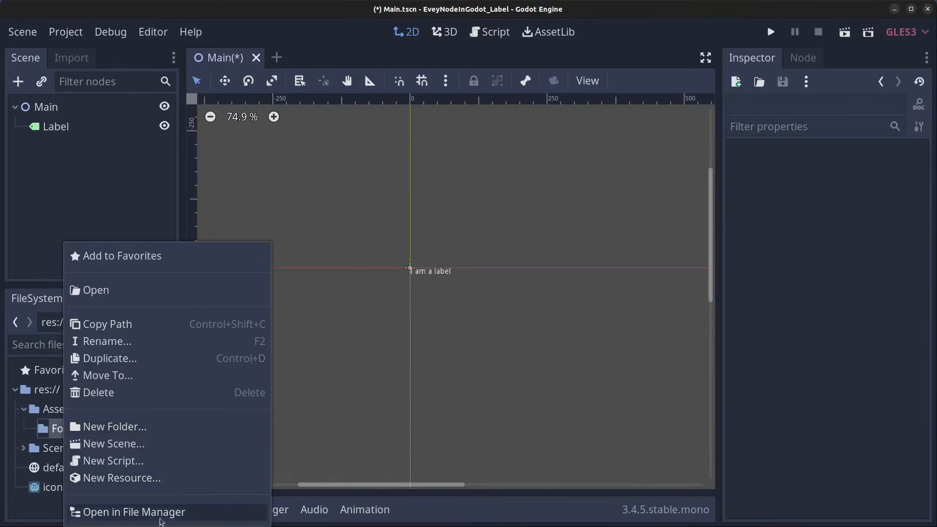
left_click(132, 512)
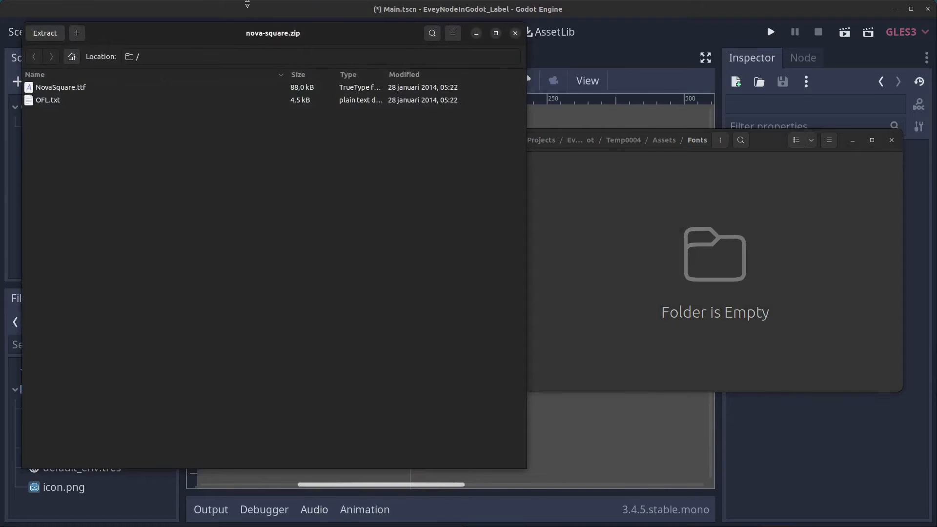
Move NovaSquare.ttf into the Fonts folder and close the nova-square.zip window
left_click(59, 88)
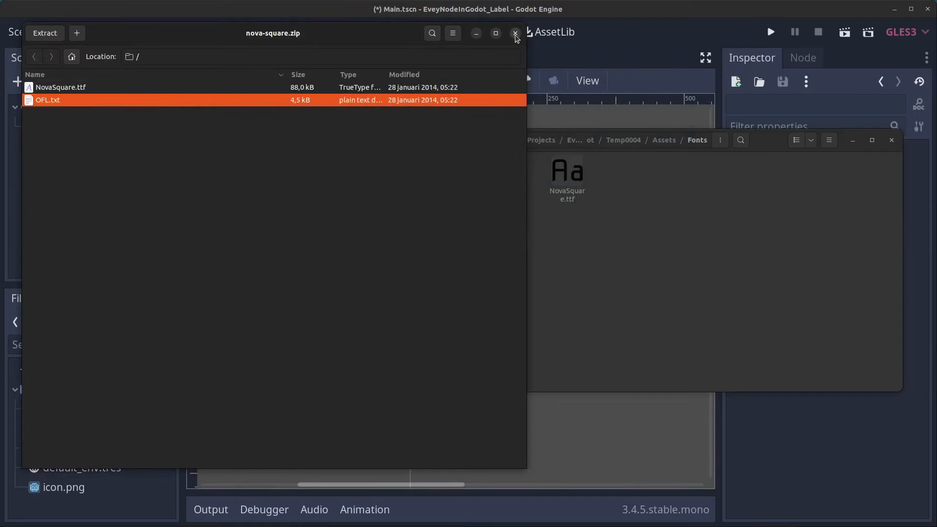
left_click(515, 33)
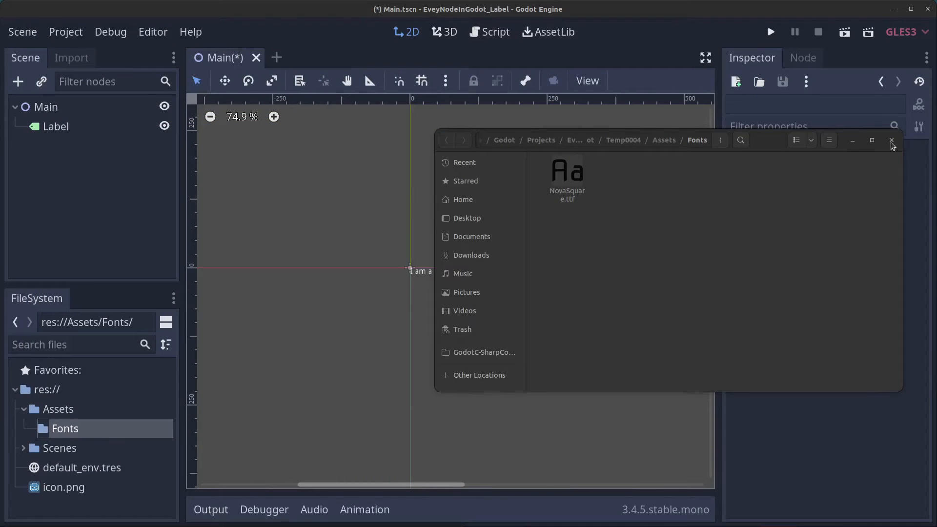
Give the Label's font override a New DynamicFont with New DynamicFontData, expanded
left_click(891, 140)
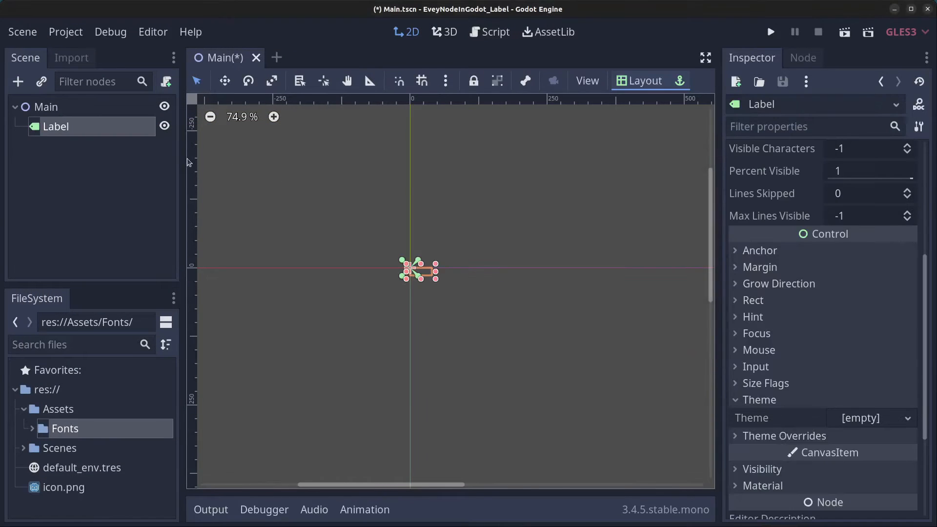
mouse_move(750, 429)
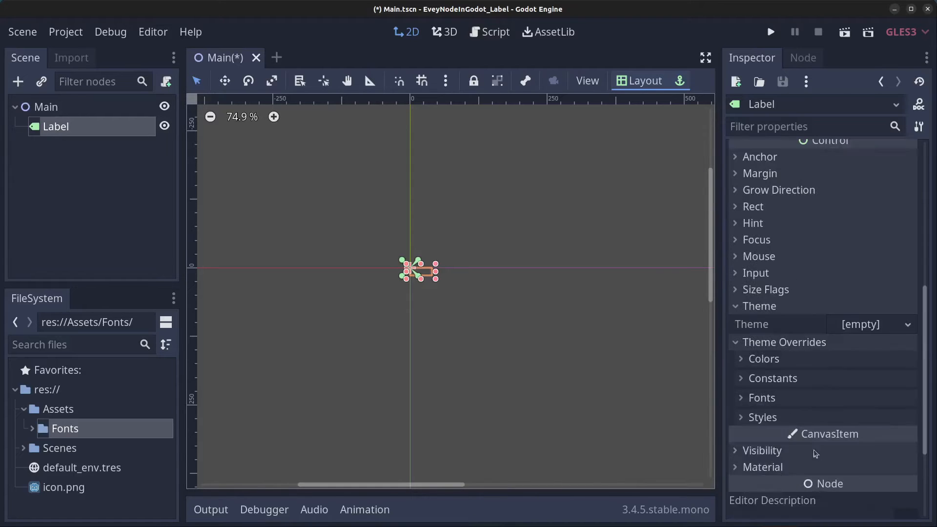
left_click(761, 397)
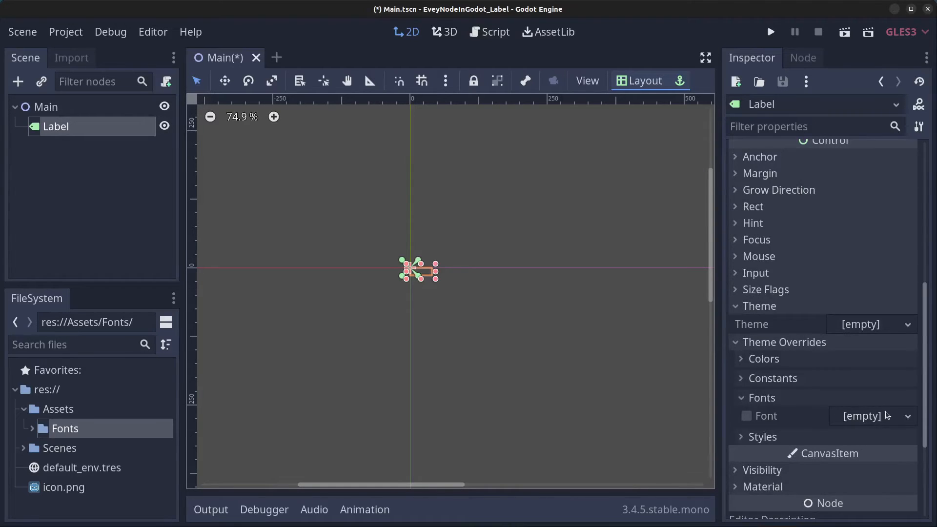
left_click(906, 415)
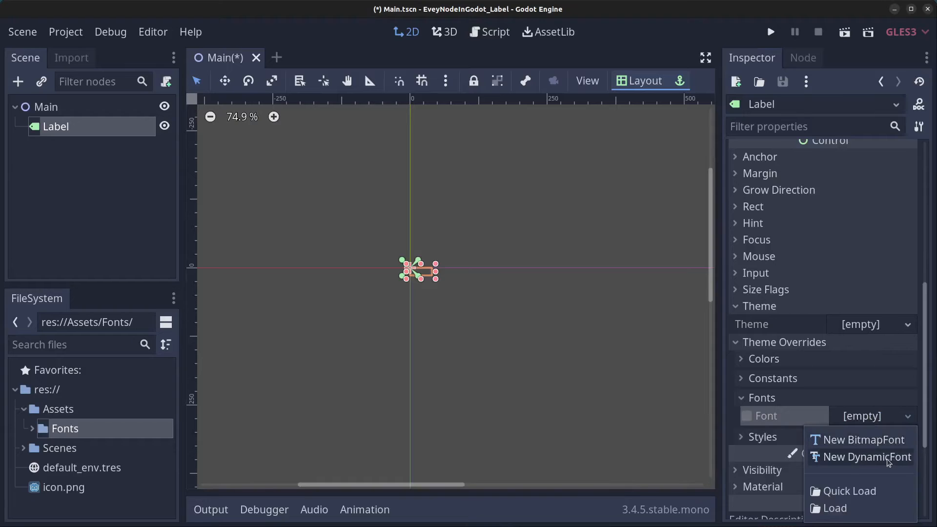
left_click(867, 457)
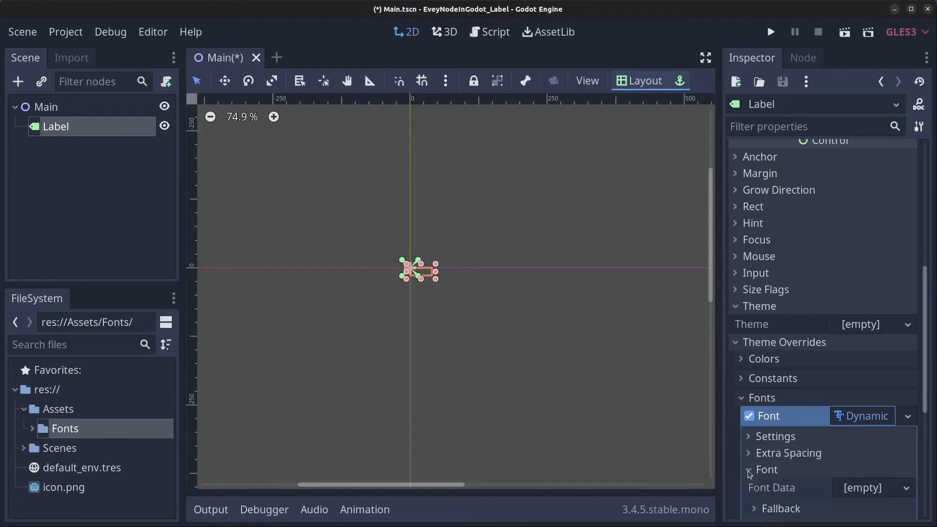
left_click(872, 488)
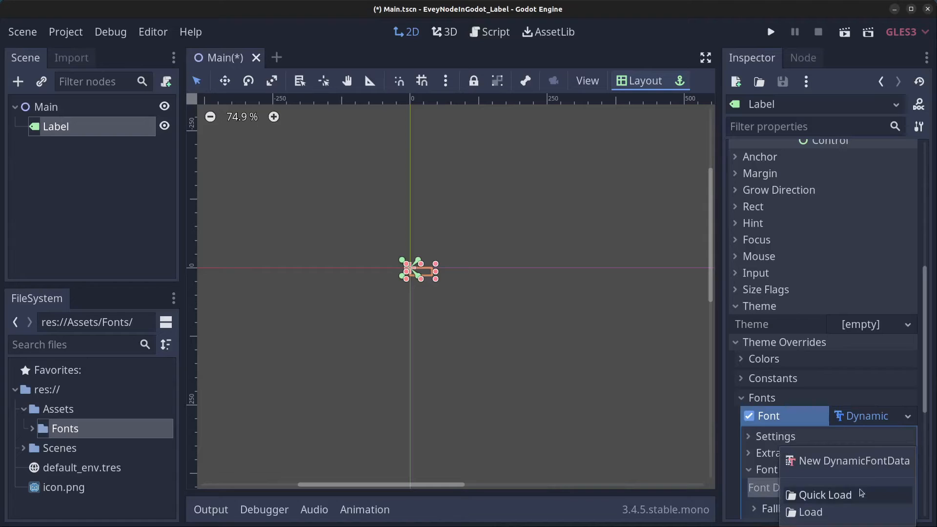
mouse_move(852, 461)
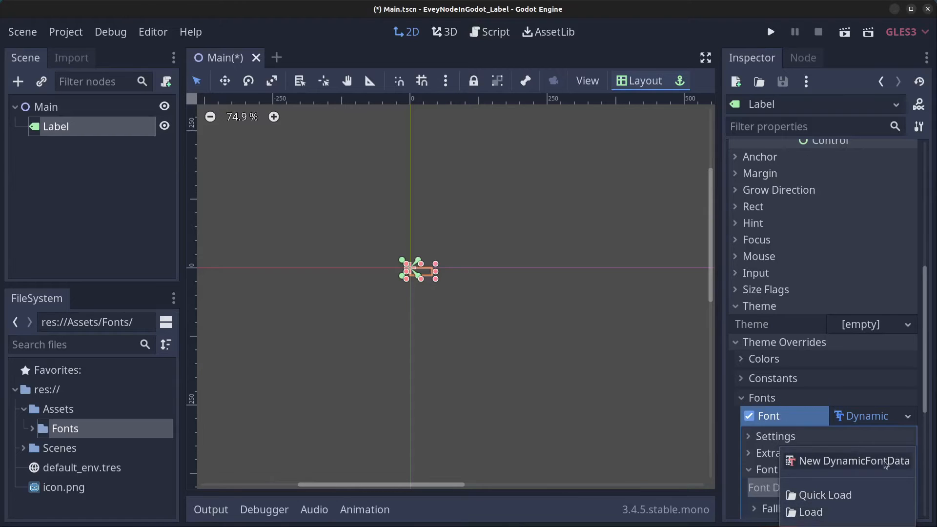
left_click(853, 460)
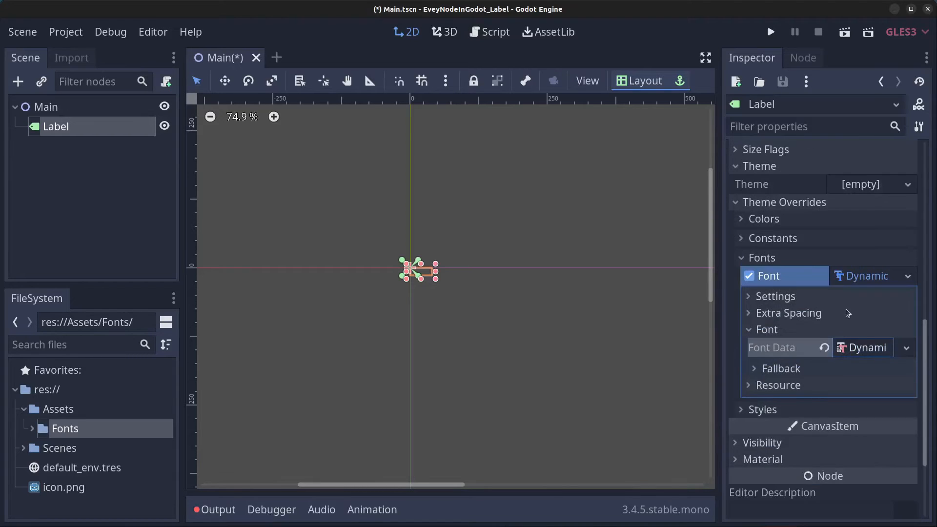
left_click(772, 347)
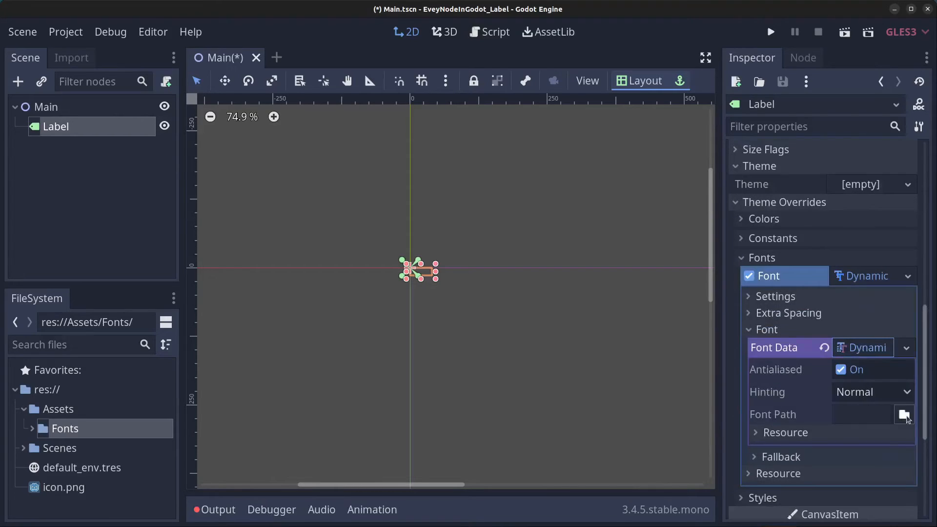
Set the font data path to res://Assets/Fonts/NovaSquare.ttf
left_click(904, 415)
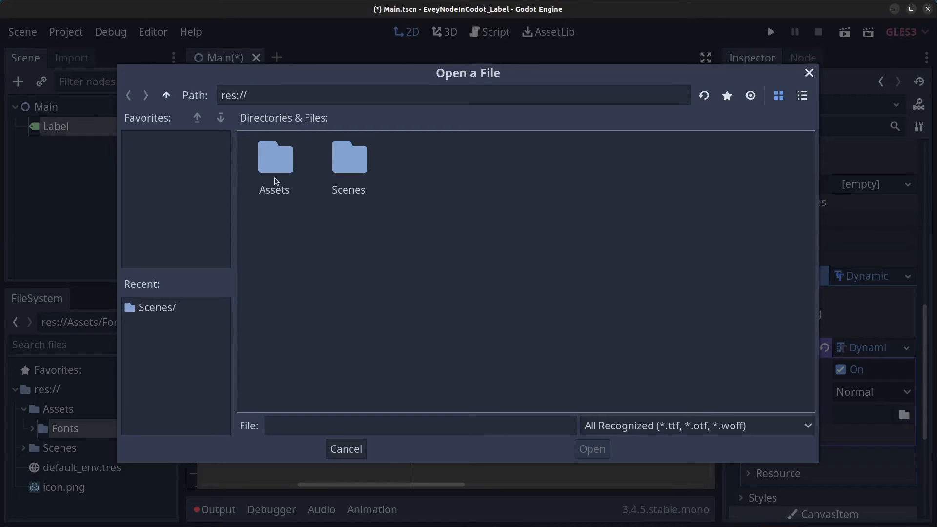
double_click(275, 156)
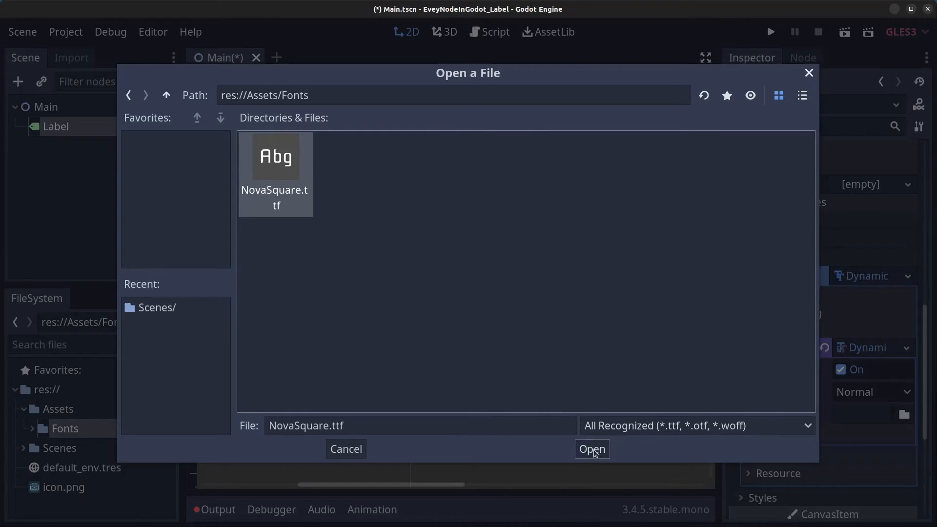
left_click(591, 449)
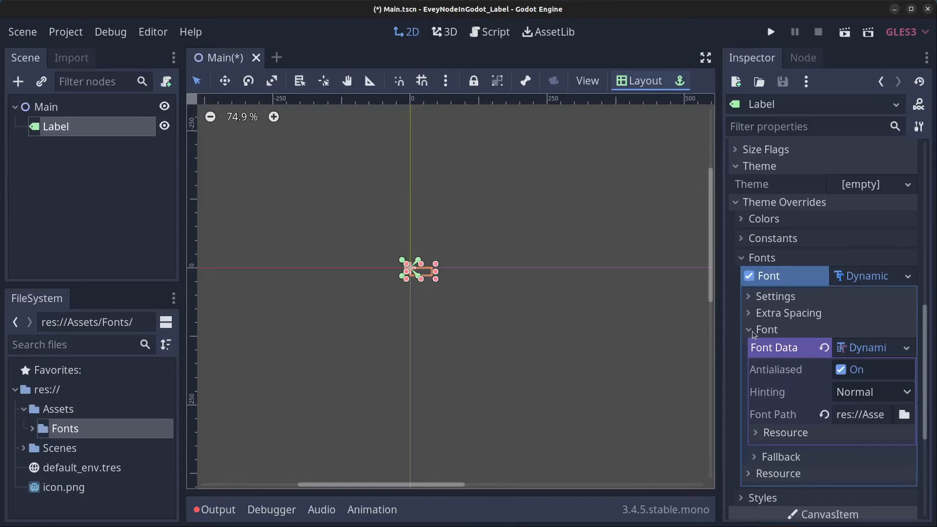
Set the font size to 25 and the label text to 'I am a label'
left_click(775, 295)
type("2")
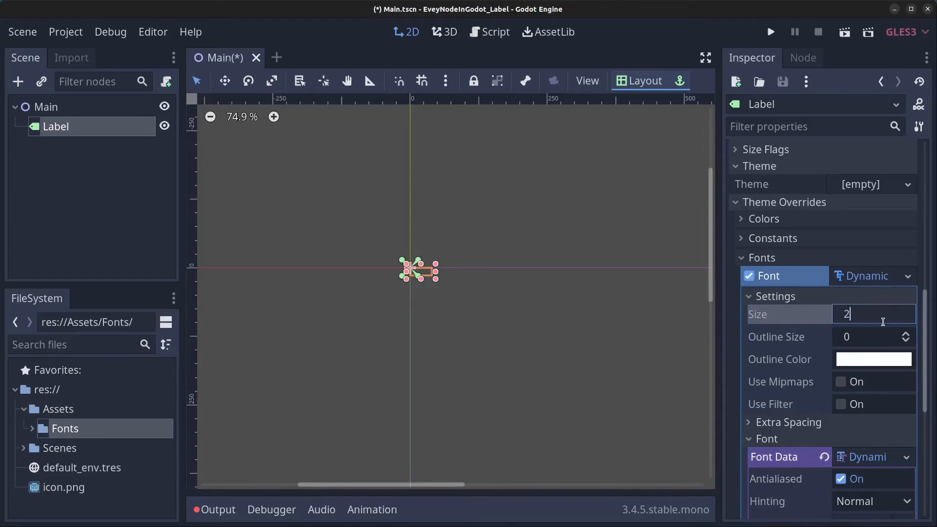
type("5")
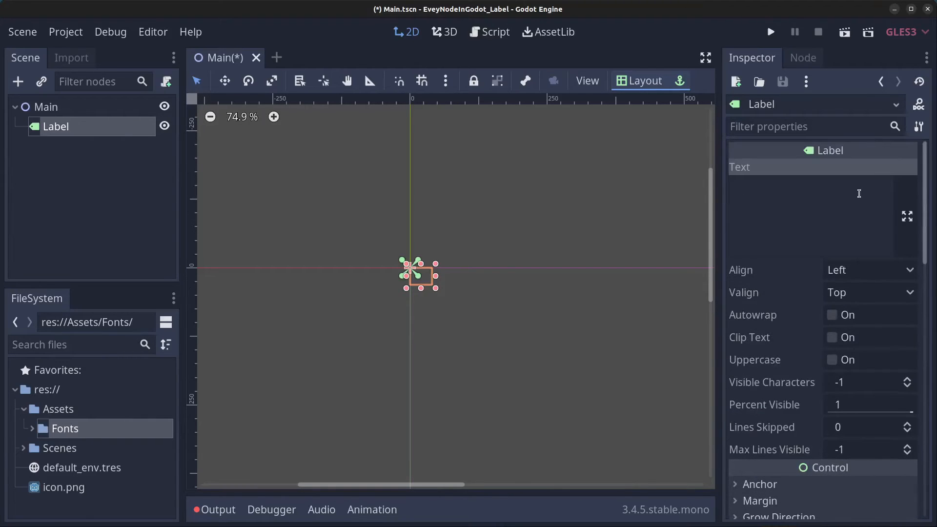
type("I am")
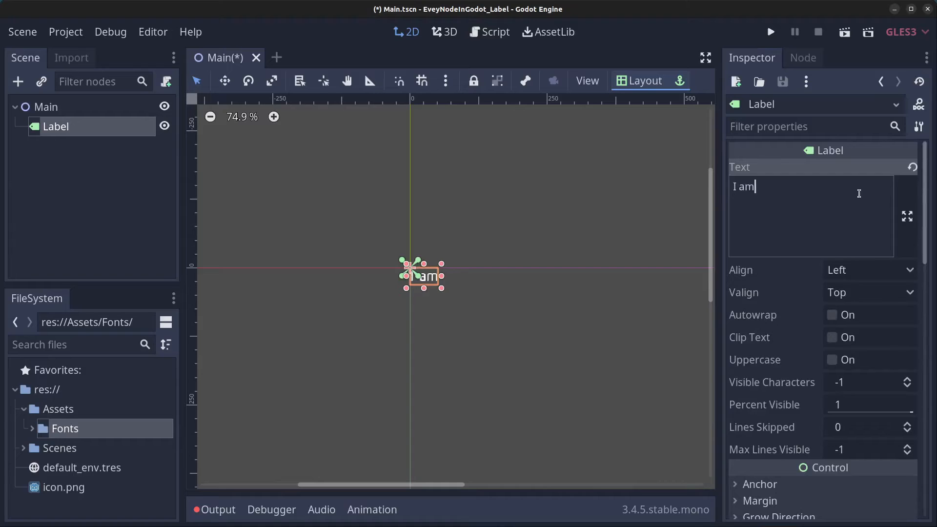
type("a label")
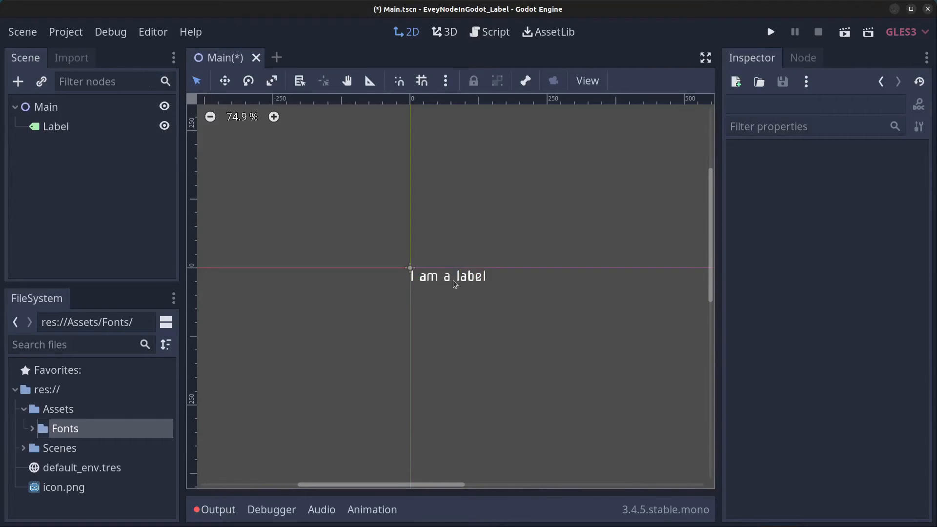
Give the Label text a black outline of size 3 and font size 50
left_click(55, 125)
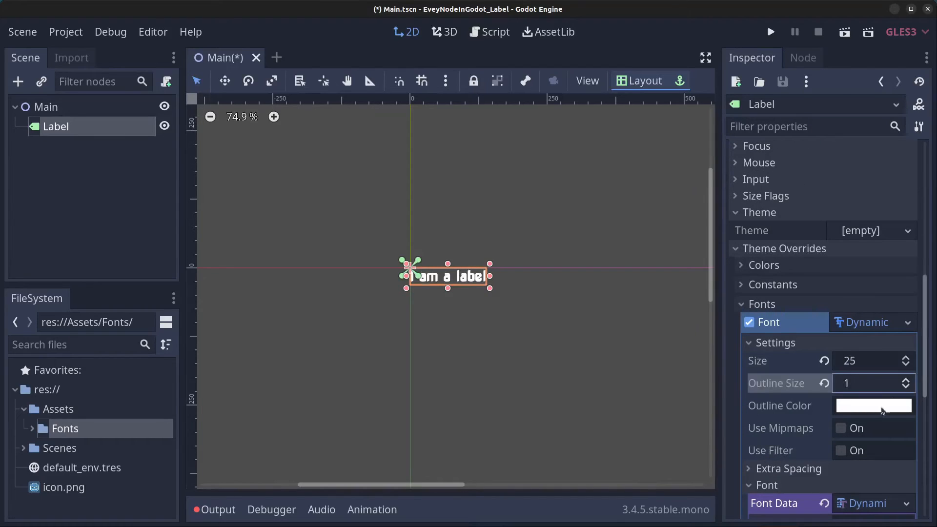
left_click(872, 405)
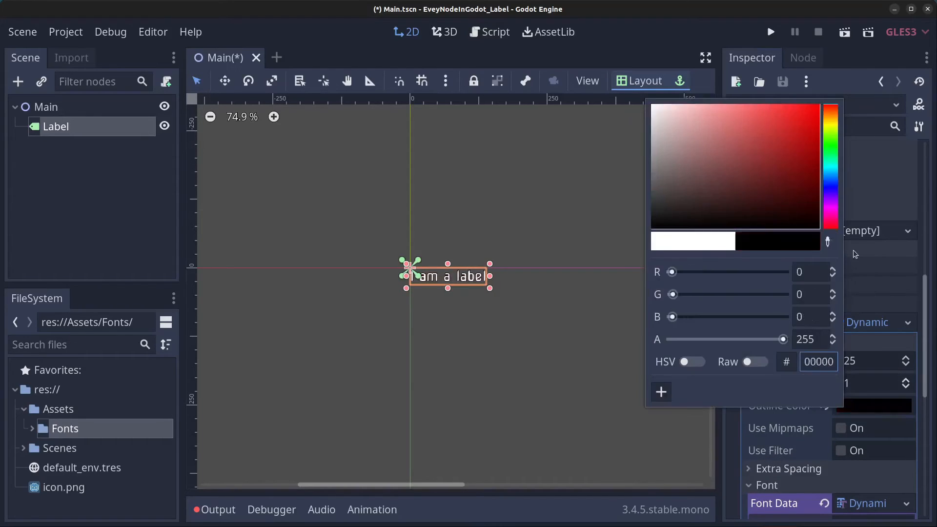
left_click_drag(673, 272, 781, 272)
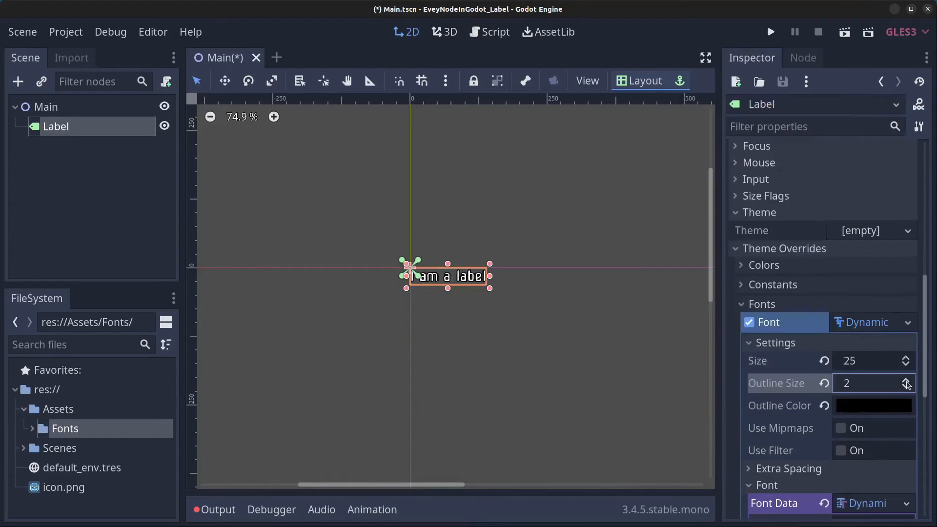
left_click(906, 379)
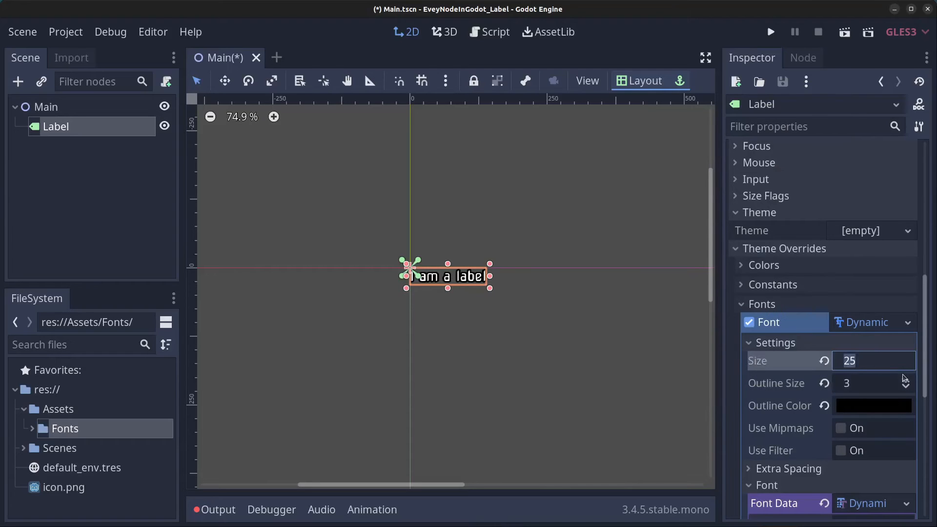
type("50")
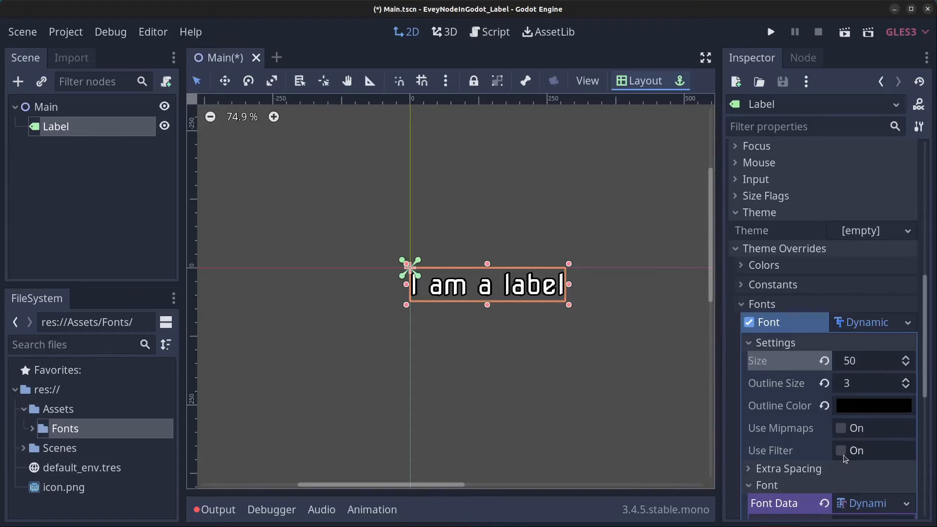
Toggle the font's Use Filter off and on, leaving filtering enabled
left_click(841, 450)
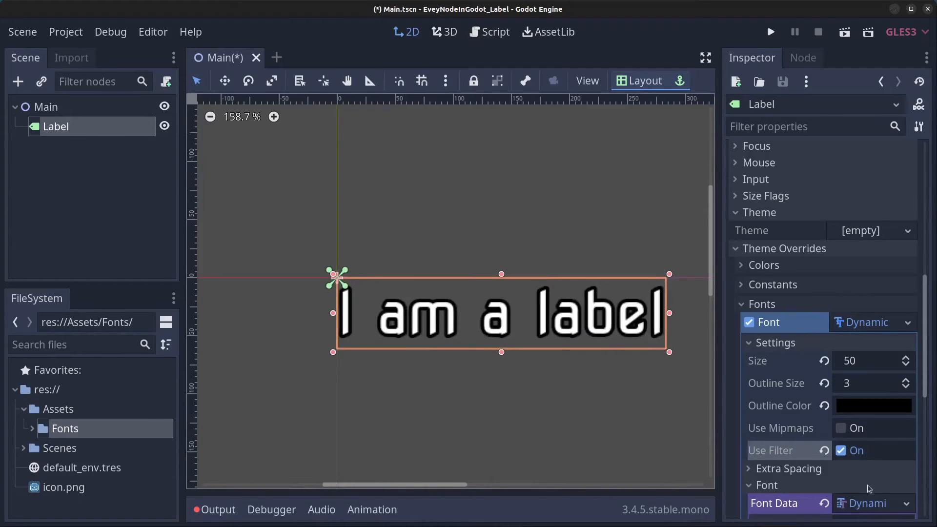
left_click(841, 450)
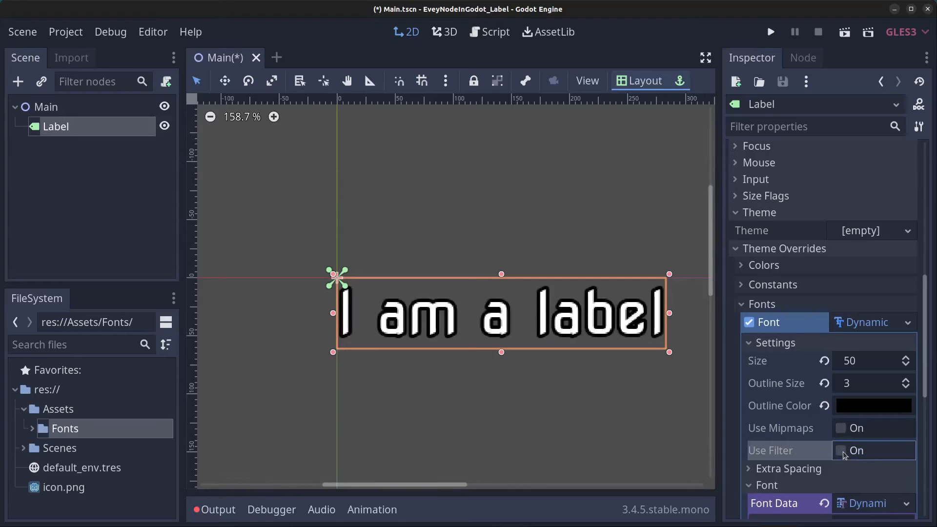
left_click(842, 450)
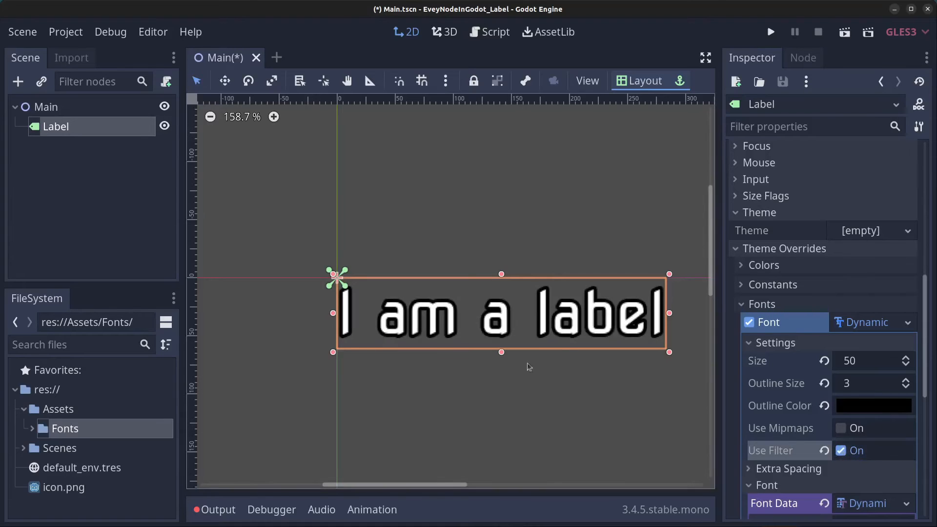
mouse_move(753, 474)
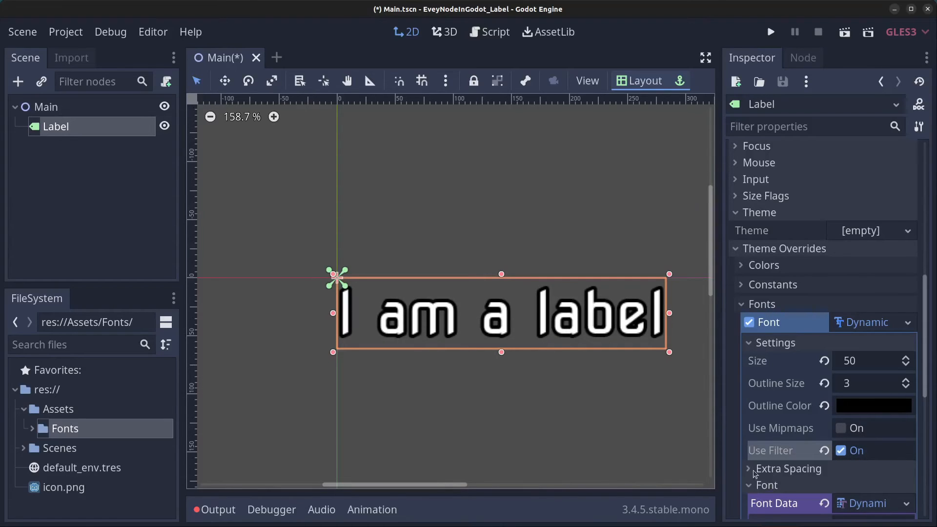
Try the label font's Char and Space extra spacing, reset both to 0, and set Bottom to -1
scroll("down", 3)
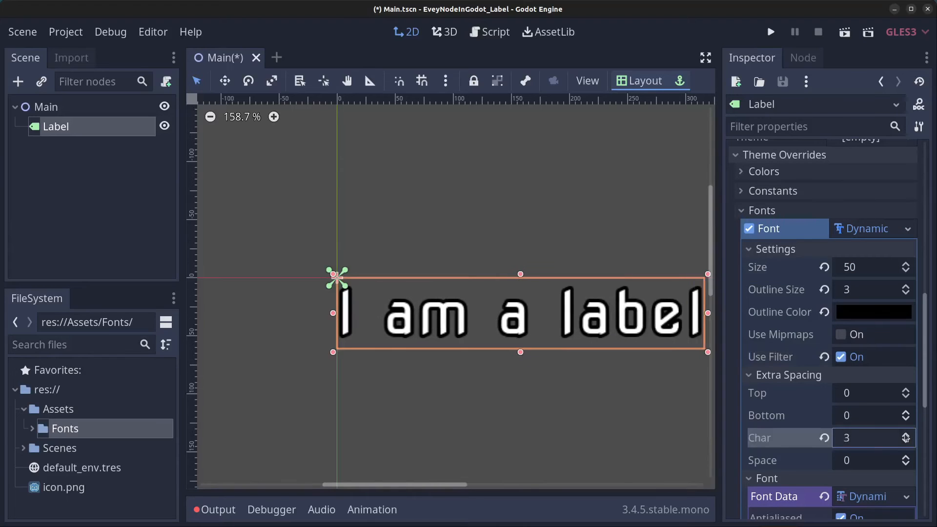
left_click(906, 442)
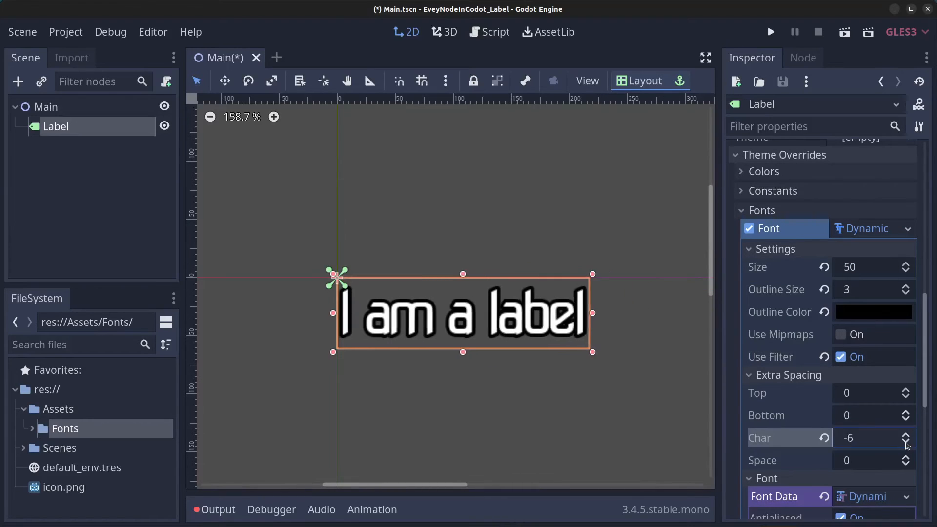
left_click(906, 442)
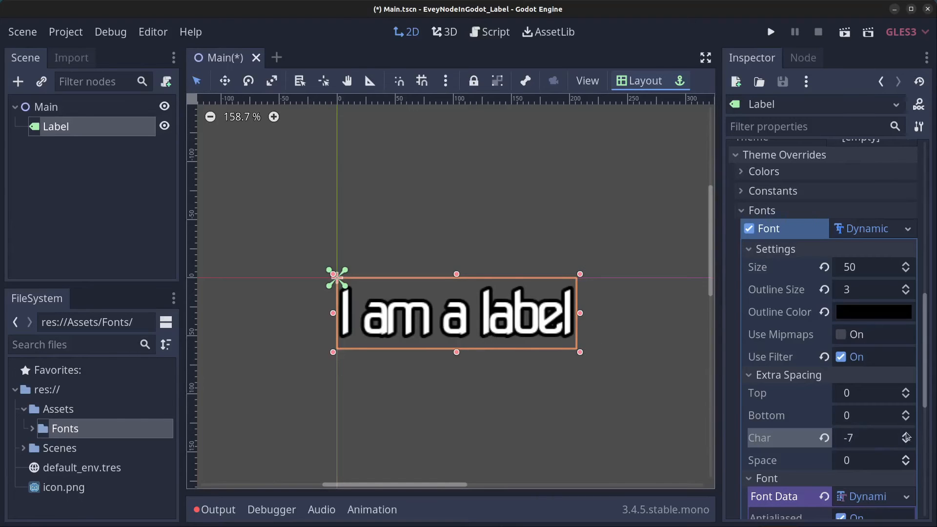
left_click(823, 437)
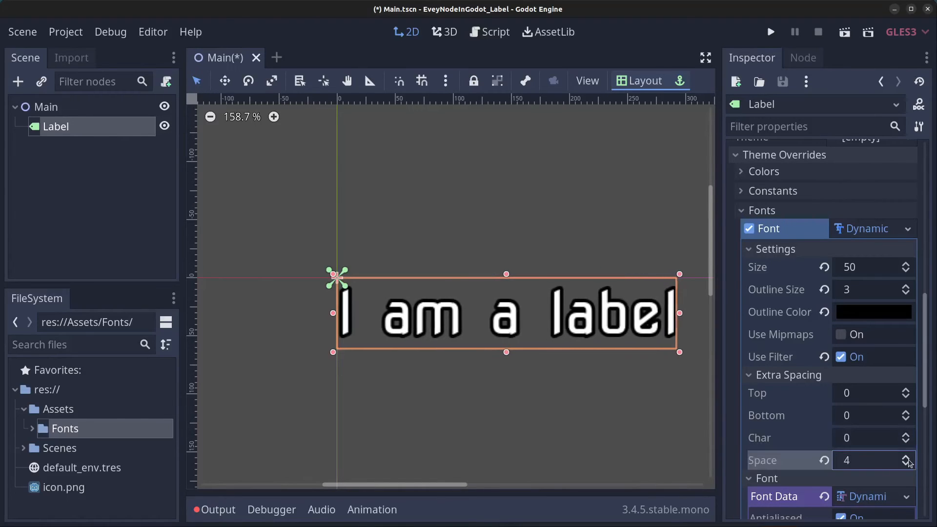
left_click(905, 464)
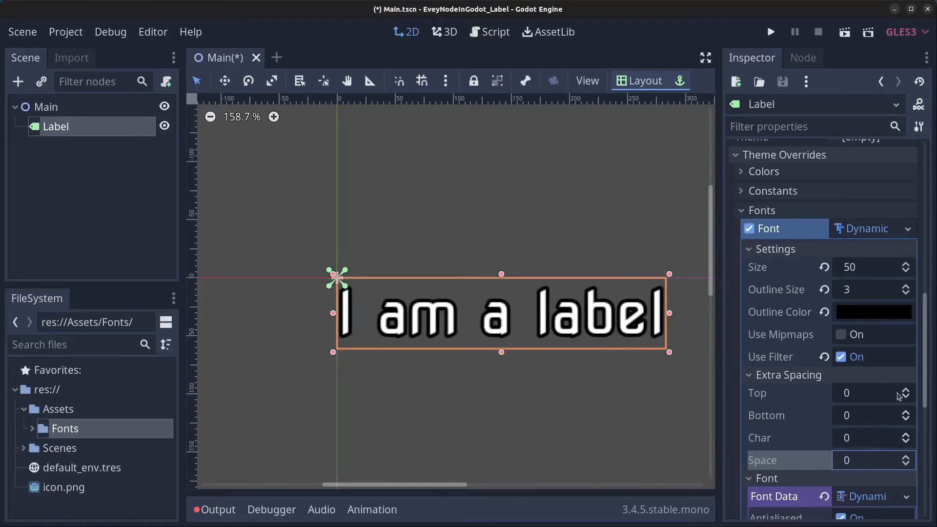
left_click(905, 397)
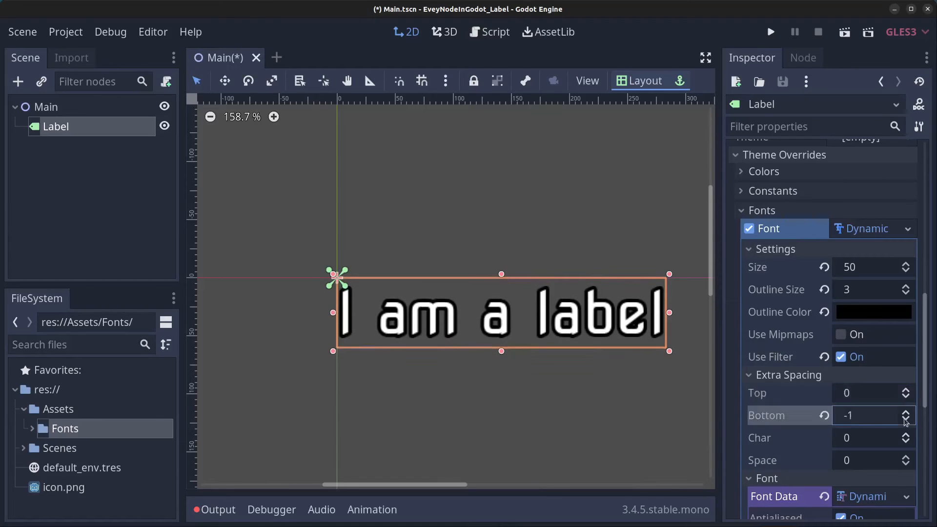
left_click(905, 413)
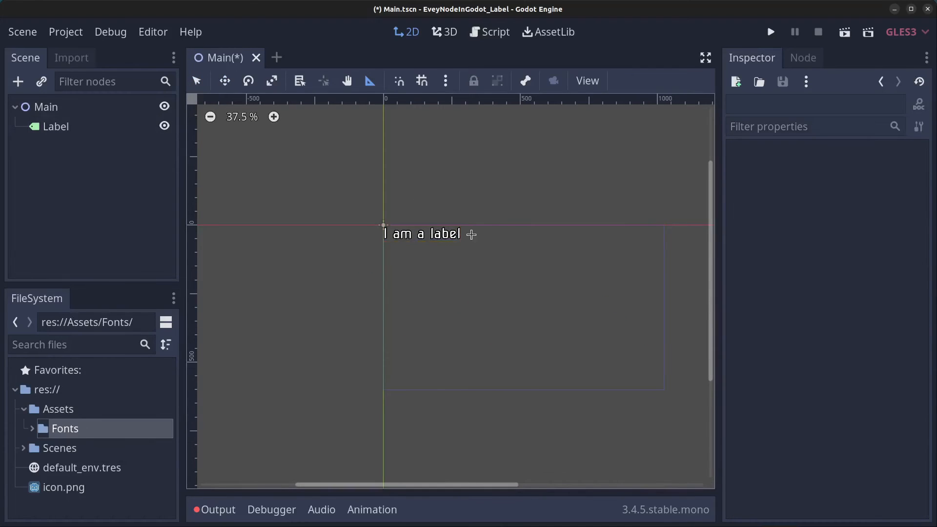
Attach a new C# script at res://Scenes/Main.cs to the Main node
right_click(44, 106)
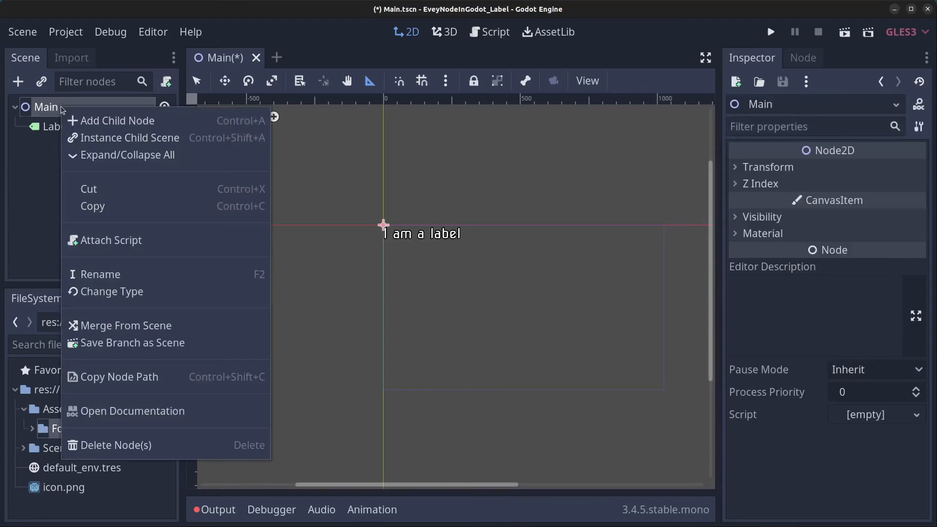
left_click(111, 240)
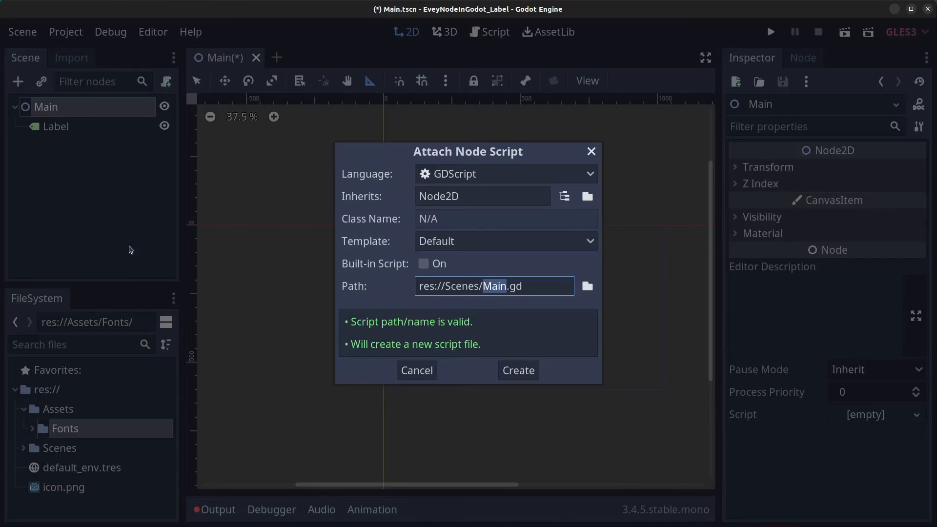
left_click(505, 174)
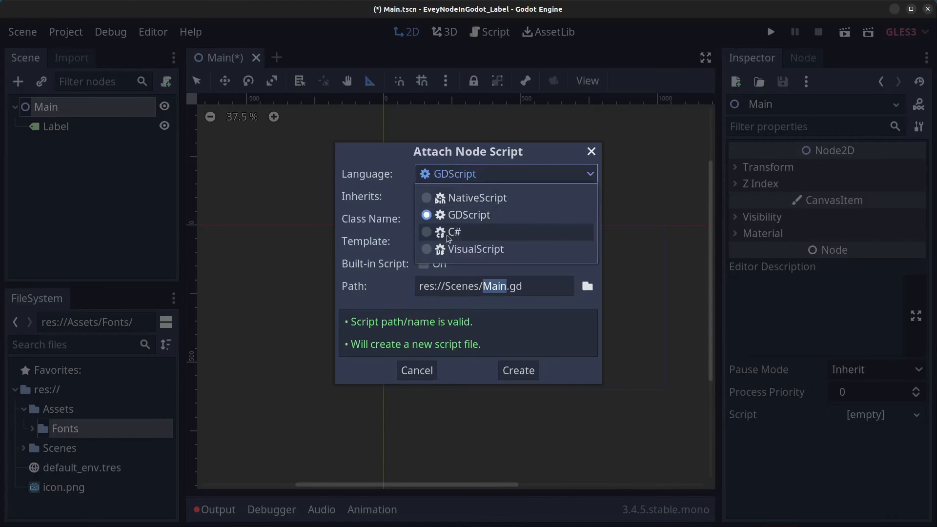
left_click(454, 232)
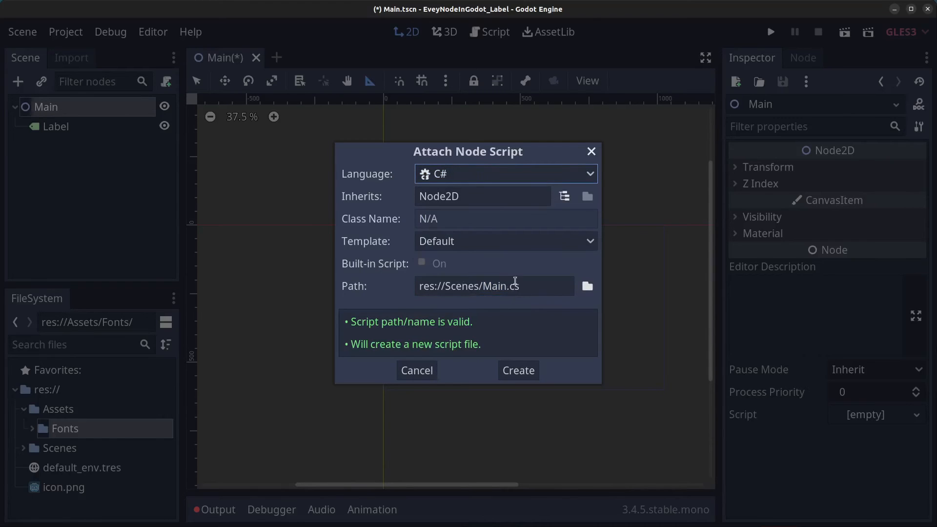
left_click(517, 370)
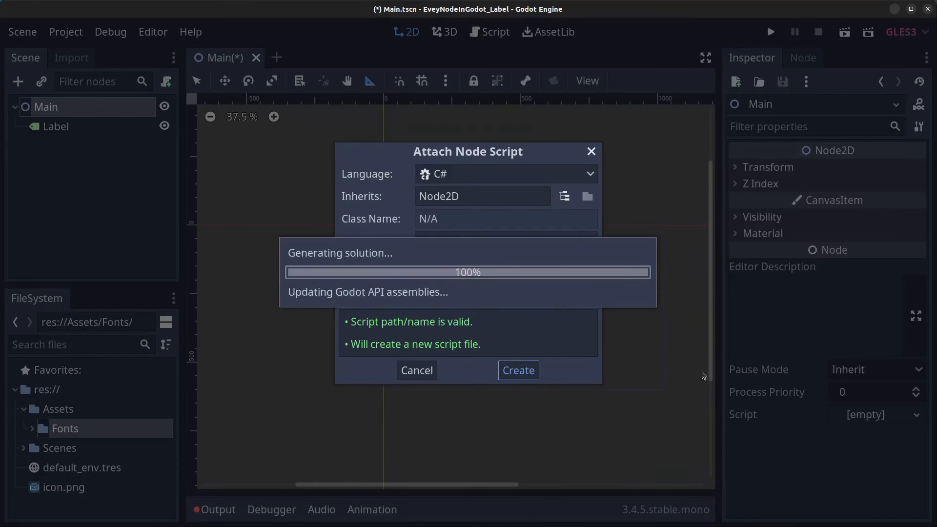
left_click(517, 370)
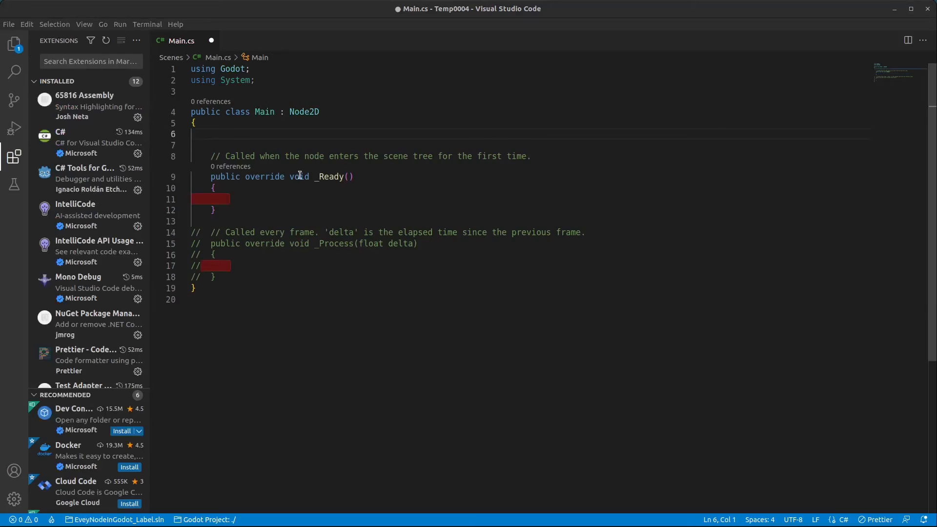
Add 'private Label MyLabel;' to the Main class body in Main.cs
type("private Label")
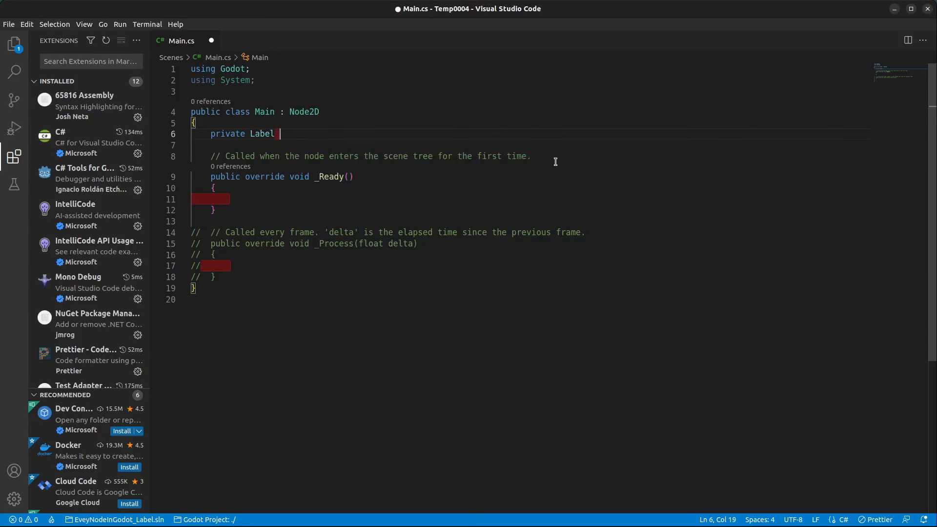
type("MyLabel;")
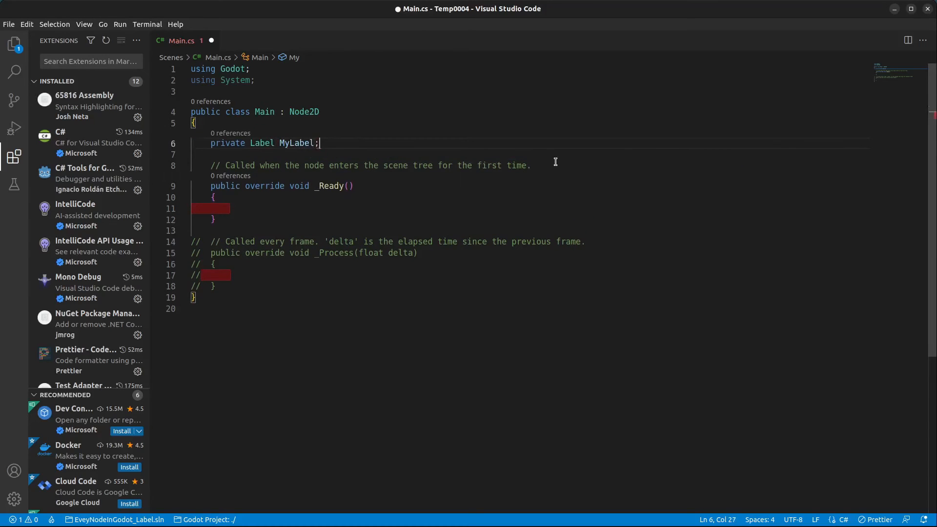
double_click(297, 143)
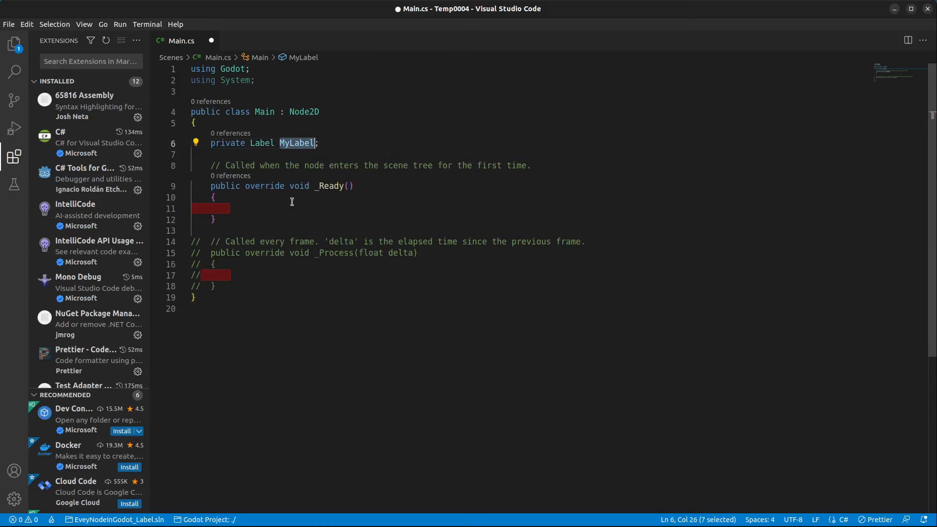
left_click(229, 209)
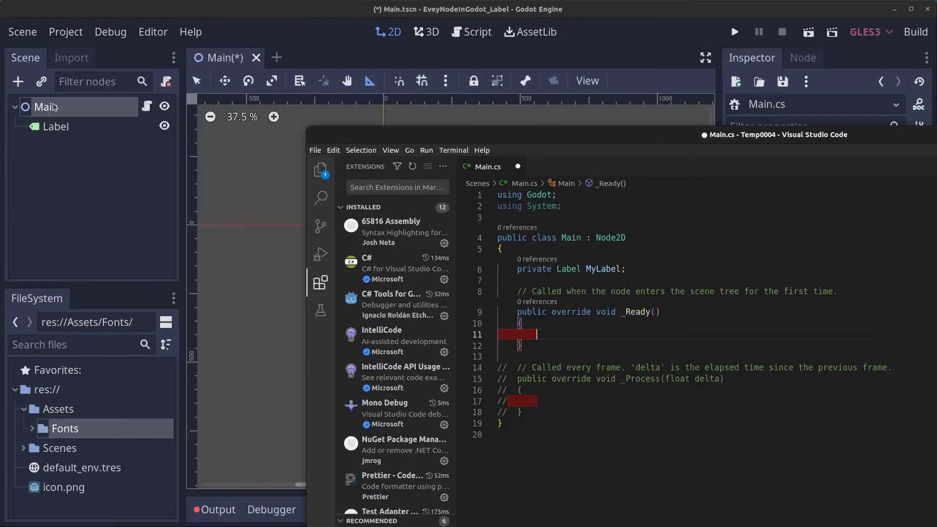
mouse_move(45, 107)
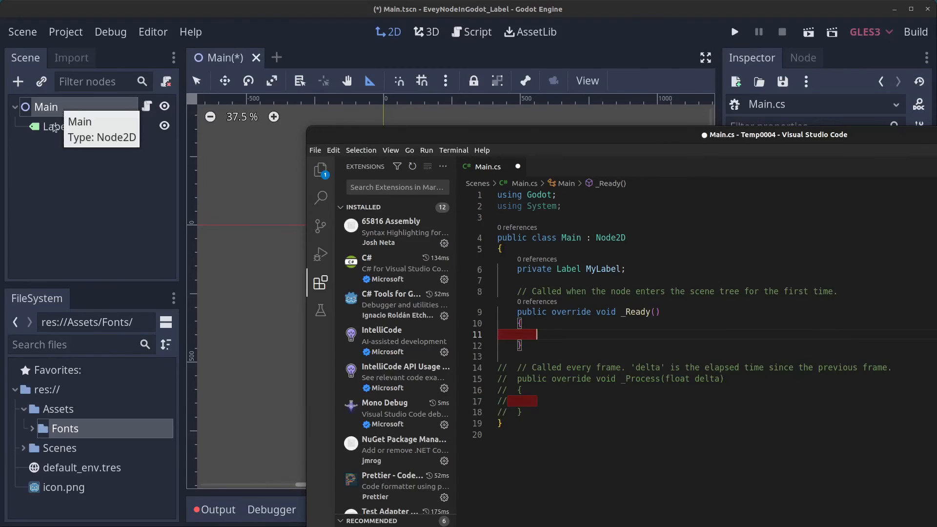
mouse_move(581, 336)
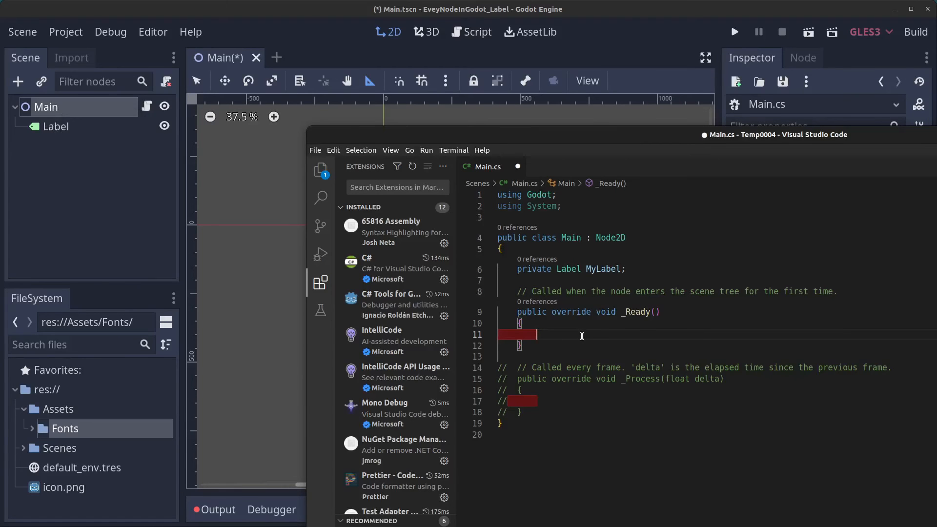
In _Ready, assign GetNode<Label>("Label") to MyLabel and set its Text to "I am a label and I'm Happy!"
type("MyLabel = GetNode<Label>(\"Label")
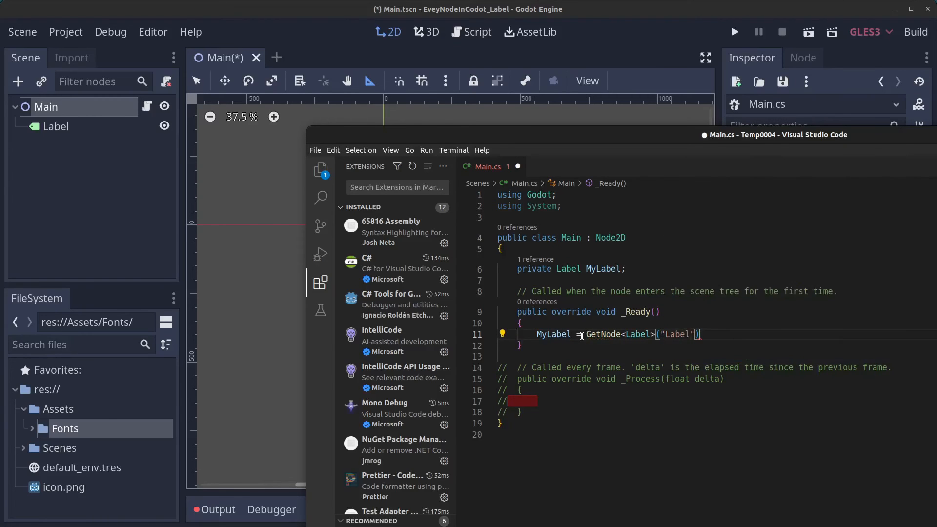
type(";")
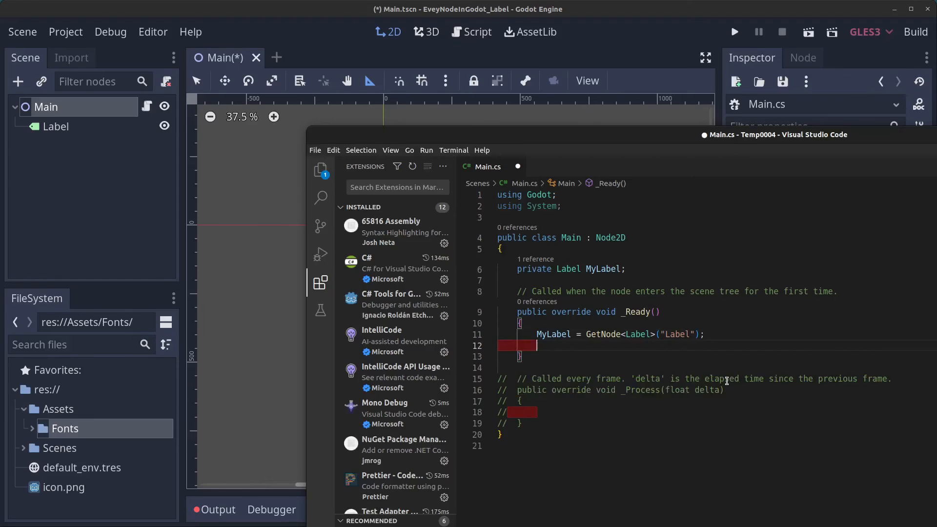
type("MyLabel.")
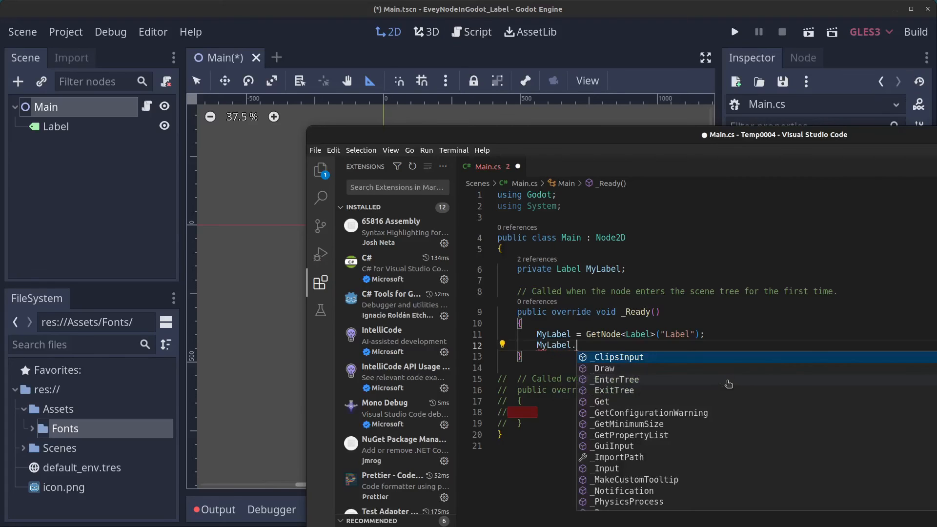
type("Text = \"")
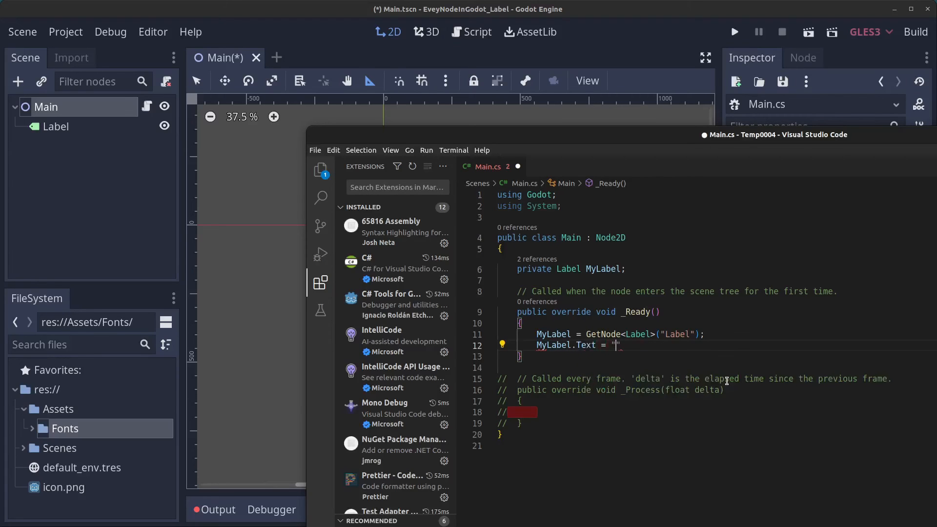
type("I am a la")
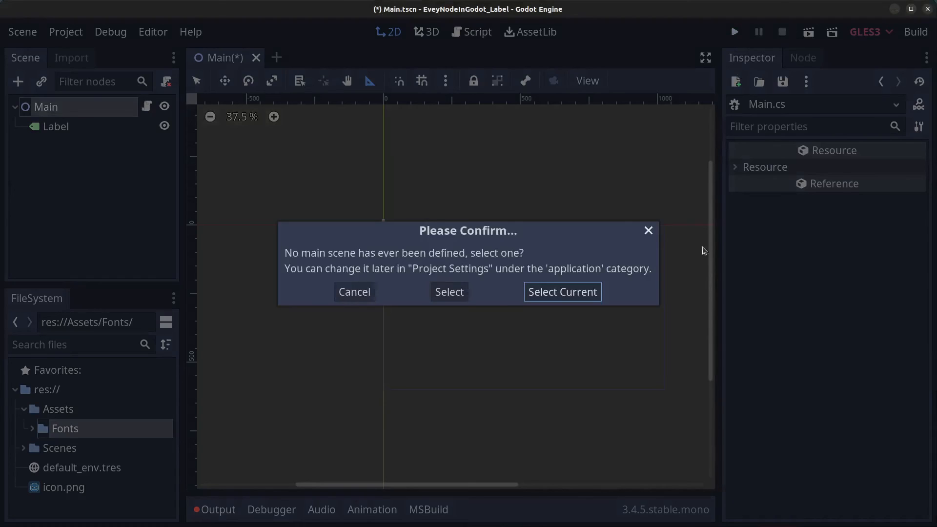
mouse_move(554, 288)
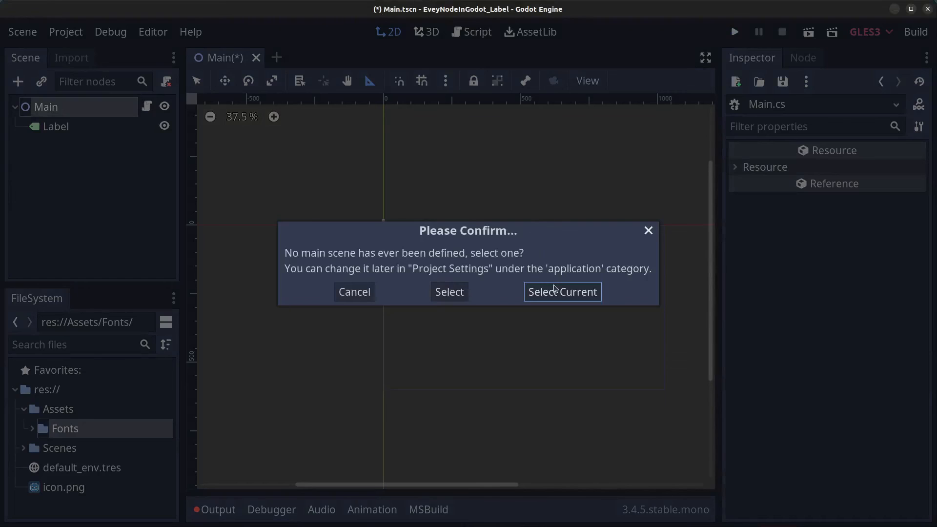
Select the current scene as main scene, run it, and drag the debug window lower
left_click(561, 292)
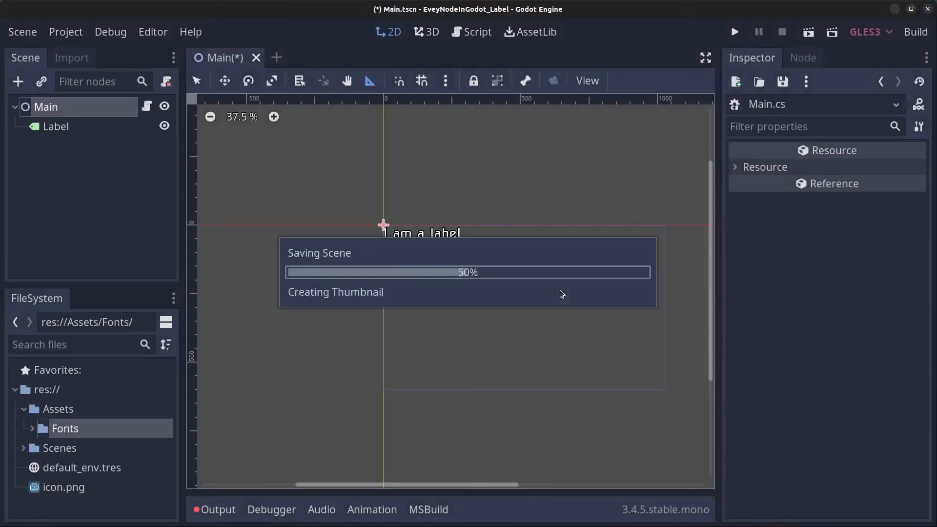
left_click(735, 31)
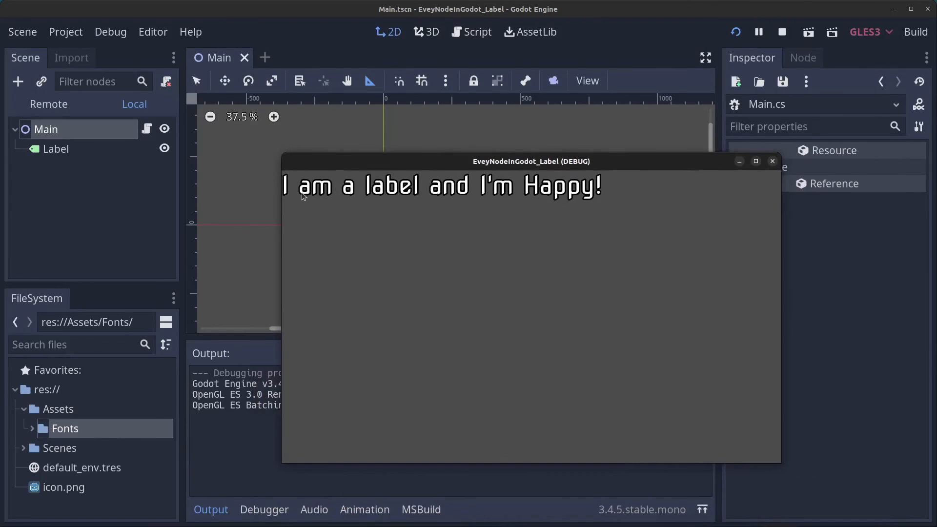
left_click_drag(530, 161, 618, 308)
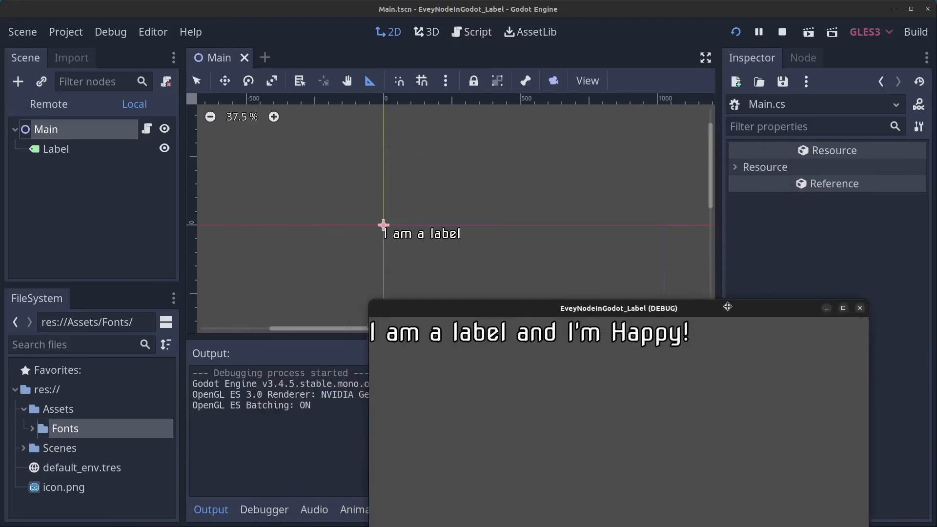